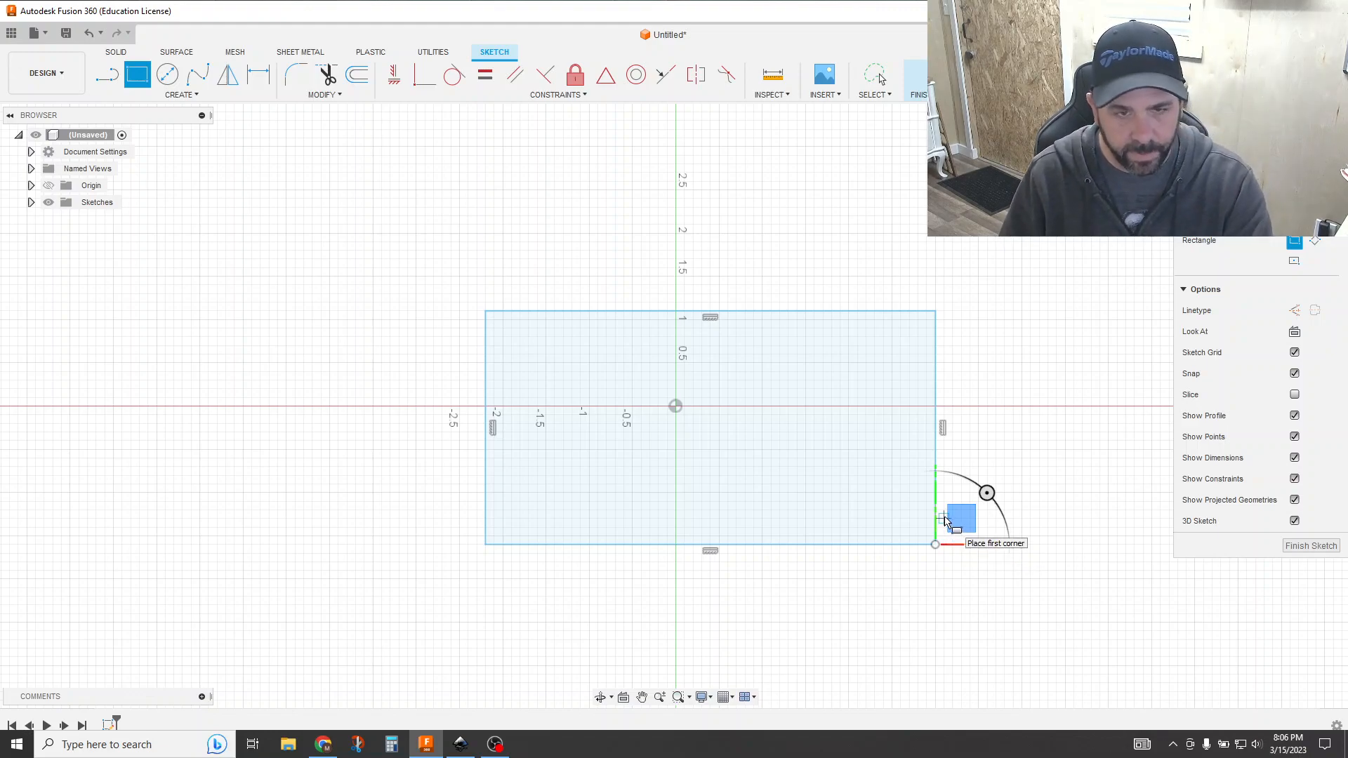
# Start an Offset on the base rectangle's outline with chain selection adjusted.
pyautogui.click(357, 75)
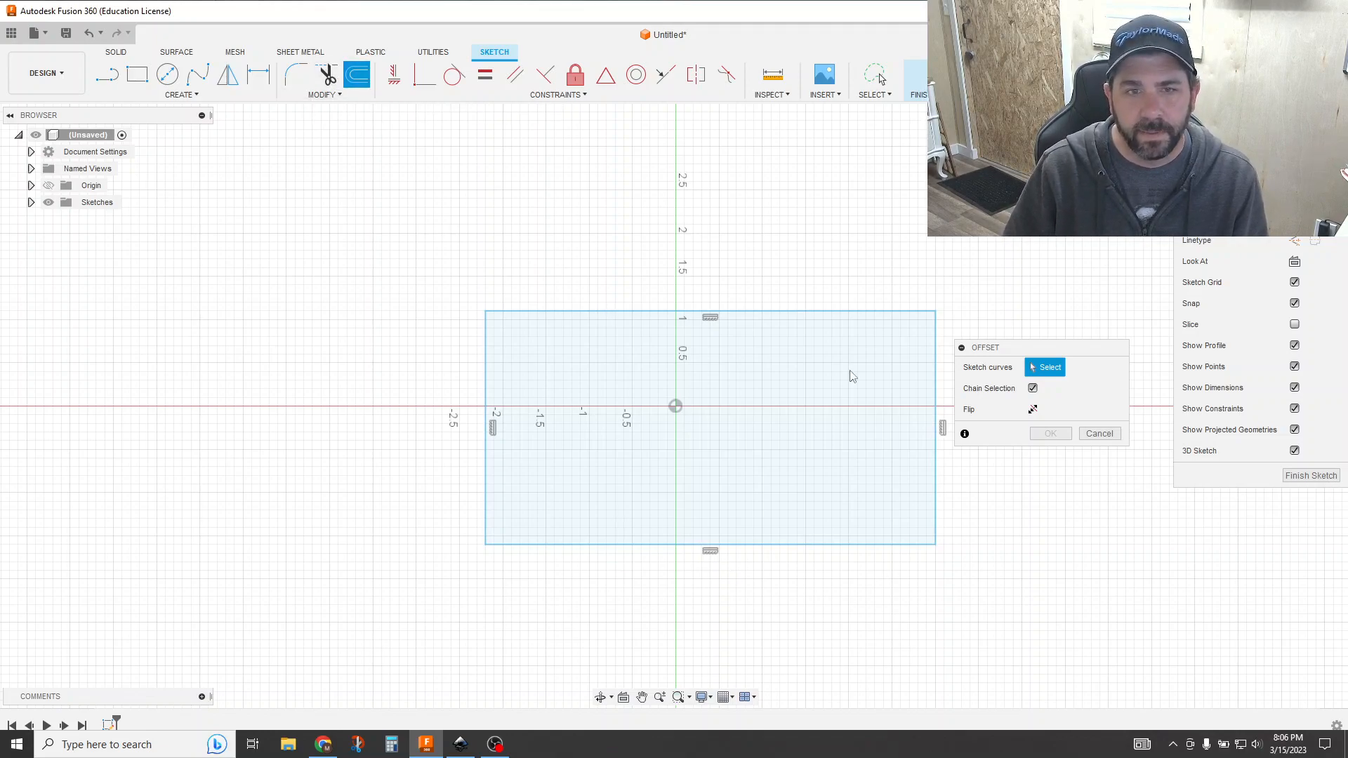
pyautogui.moveTo(877, 327)
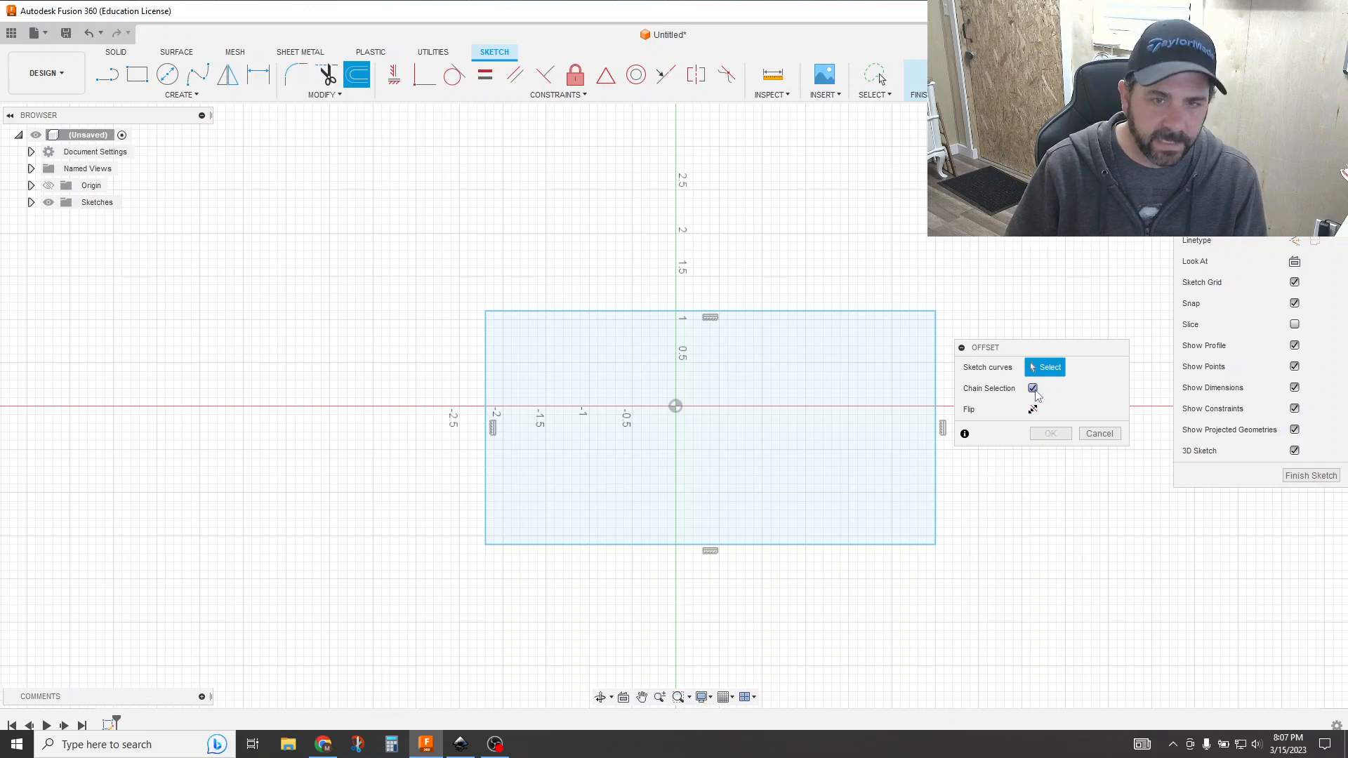
pyautogui.click(1033, 388)
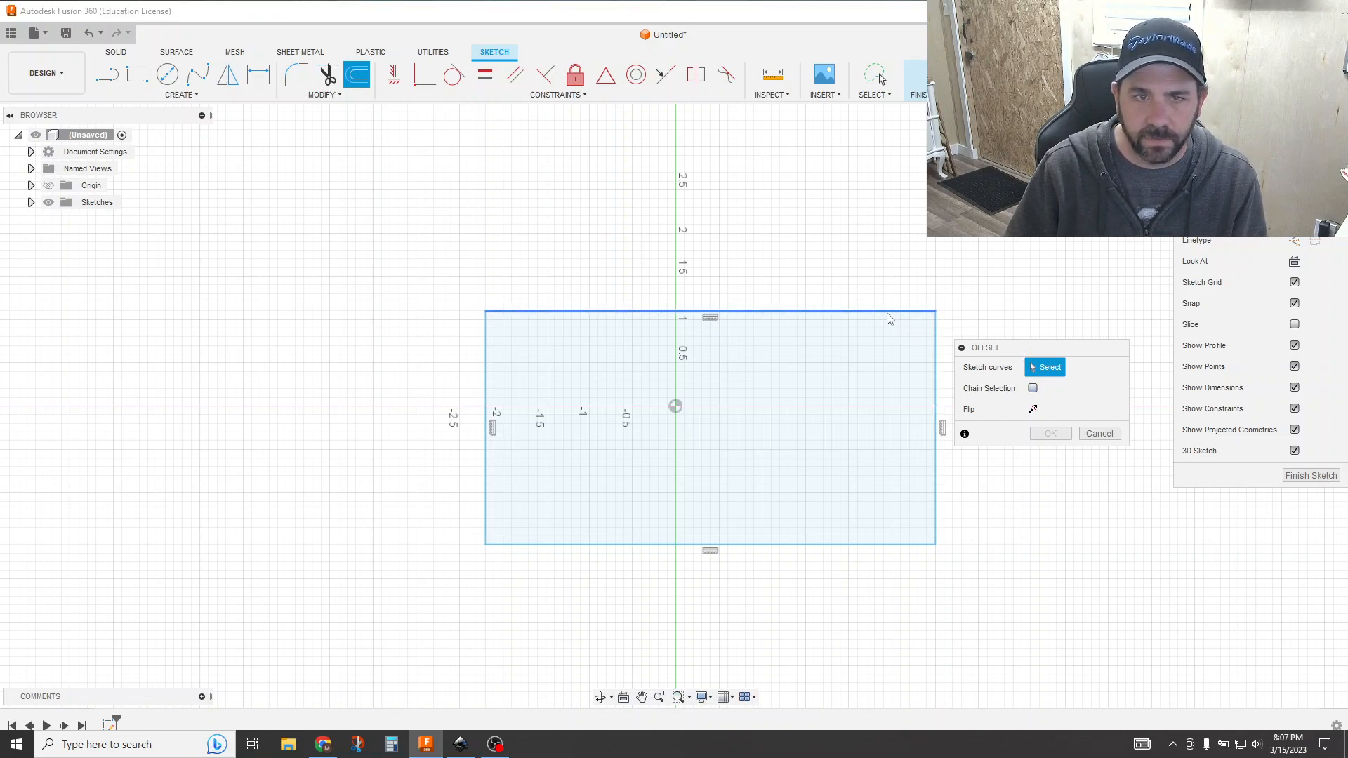
pyautogui.click(1032, 388)
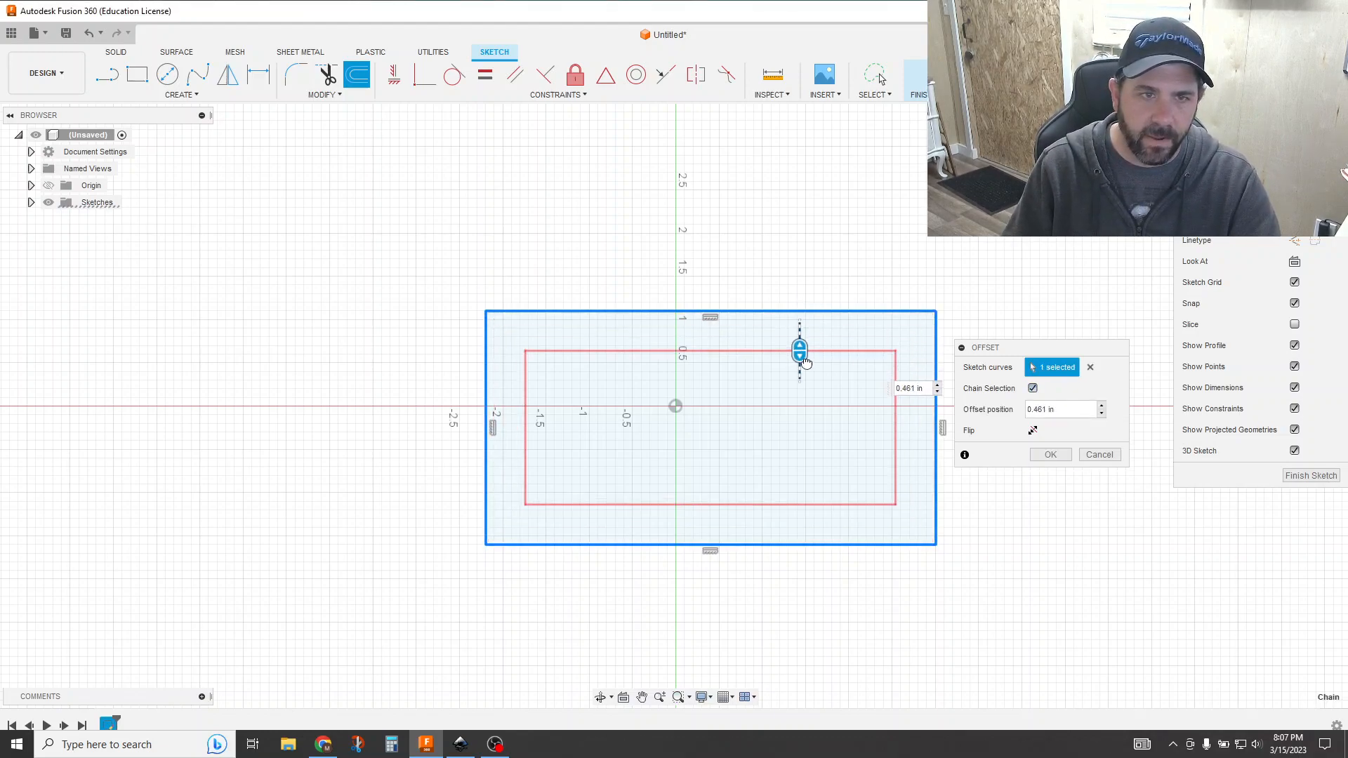
# Try the offset inward about 0.46 in, push it outside, then return it to the outline.
pyautogui.moveTo(799, 349); pyautogui.dragTo(799, 335)
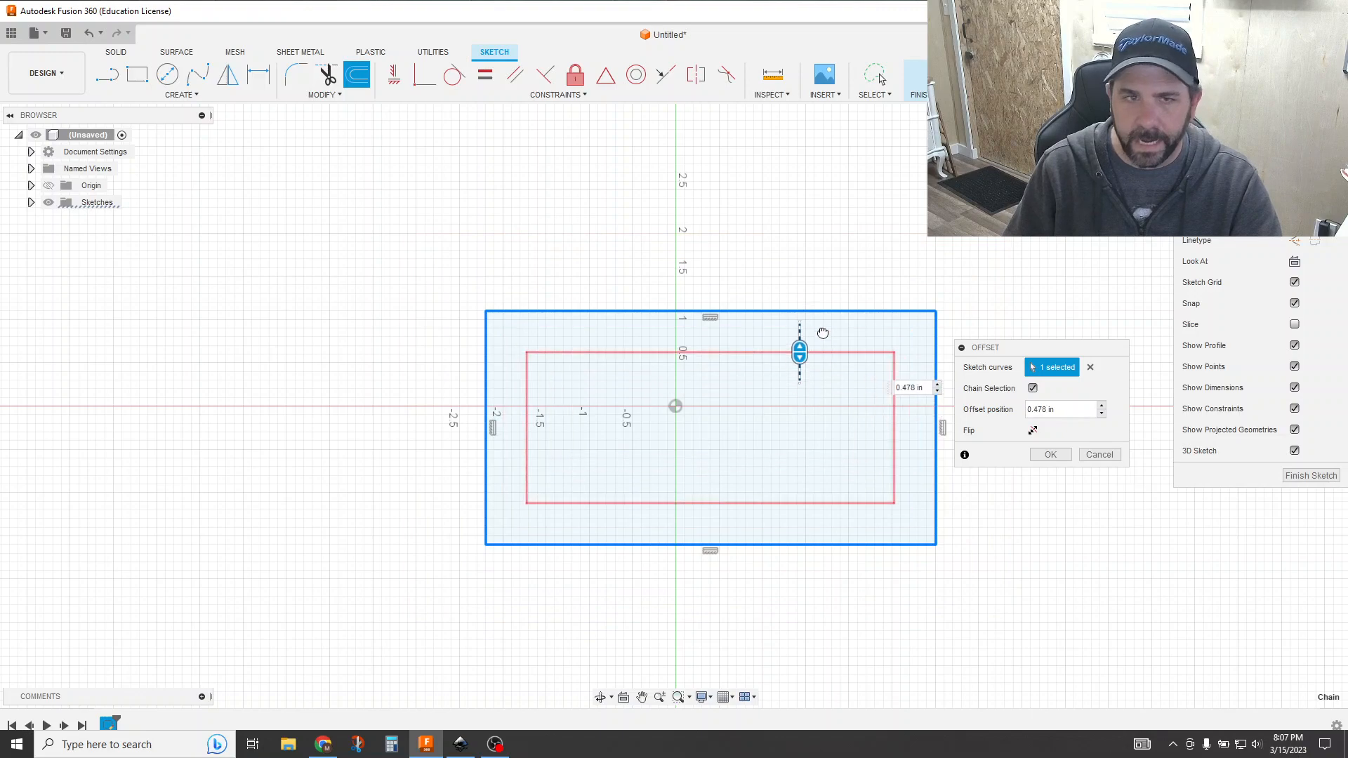
pyautogui.moveTo(799, 351); pyautogui.dragTo(799, 282)
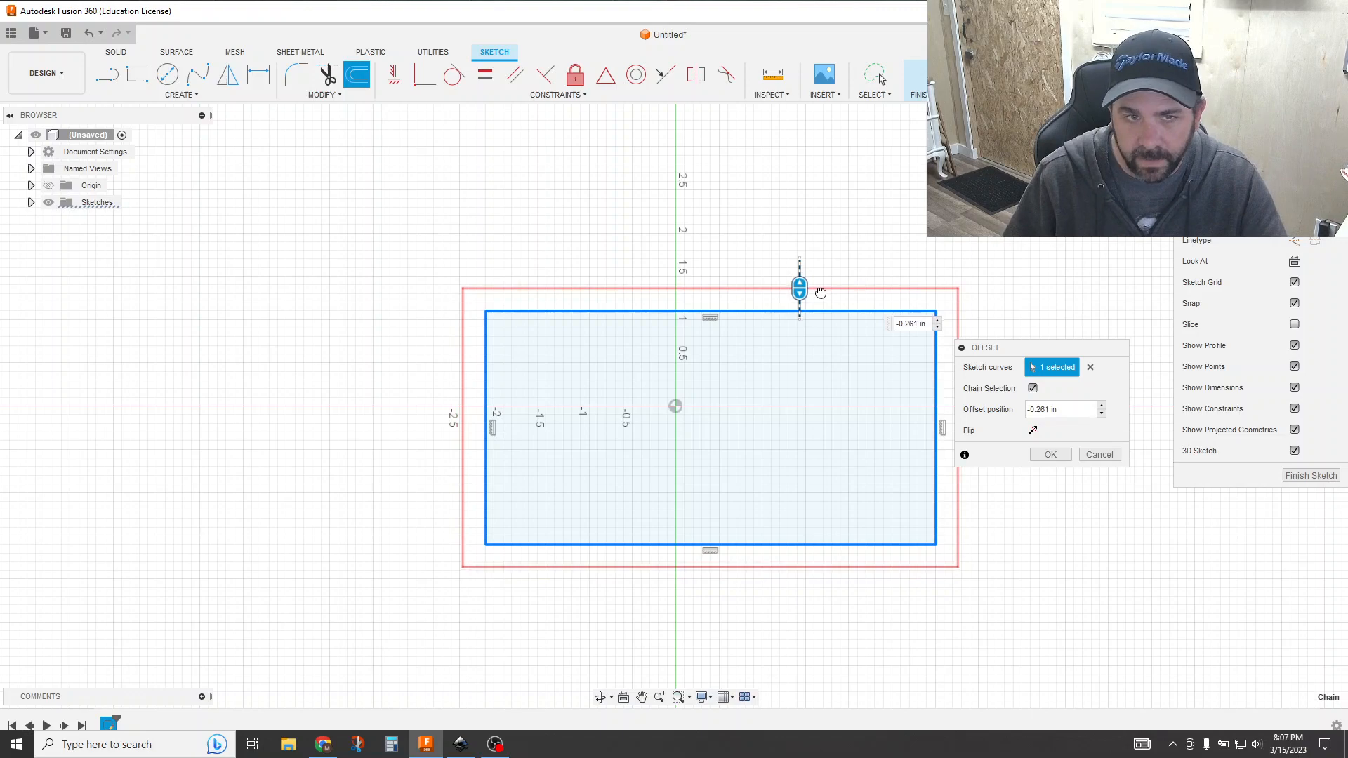
pyautogui.moveTo(799, 285); pyautogui.dragTo(799, 312)
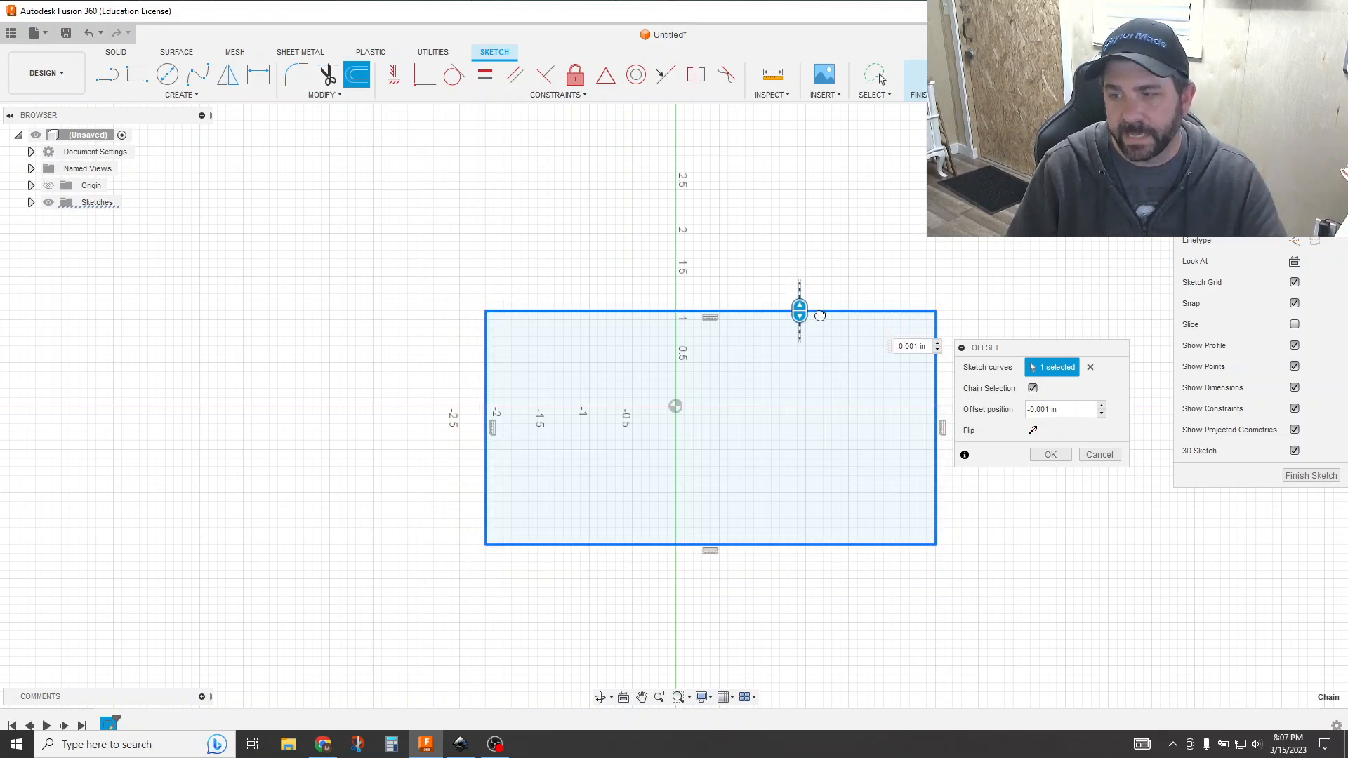
pyautogui.moveTo(799, 308); pyautogui.dragTo(799, 328)
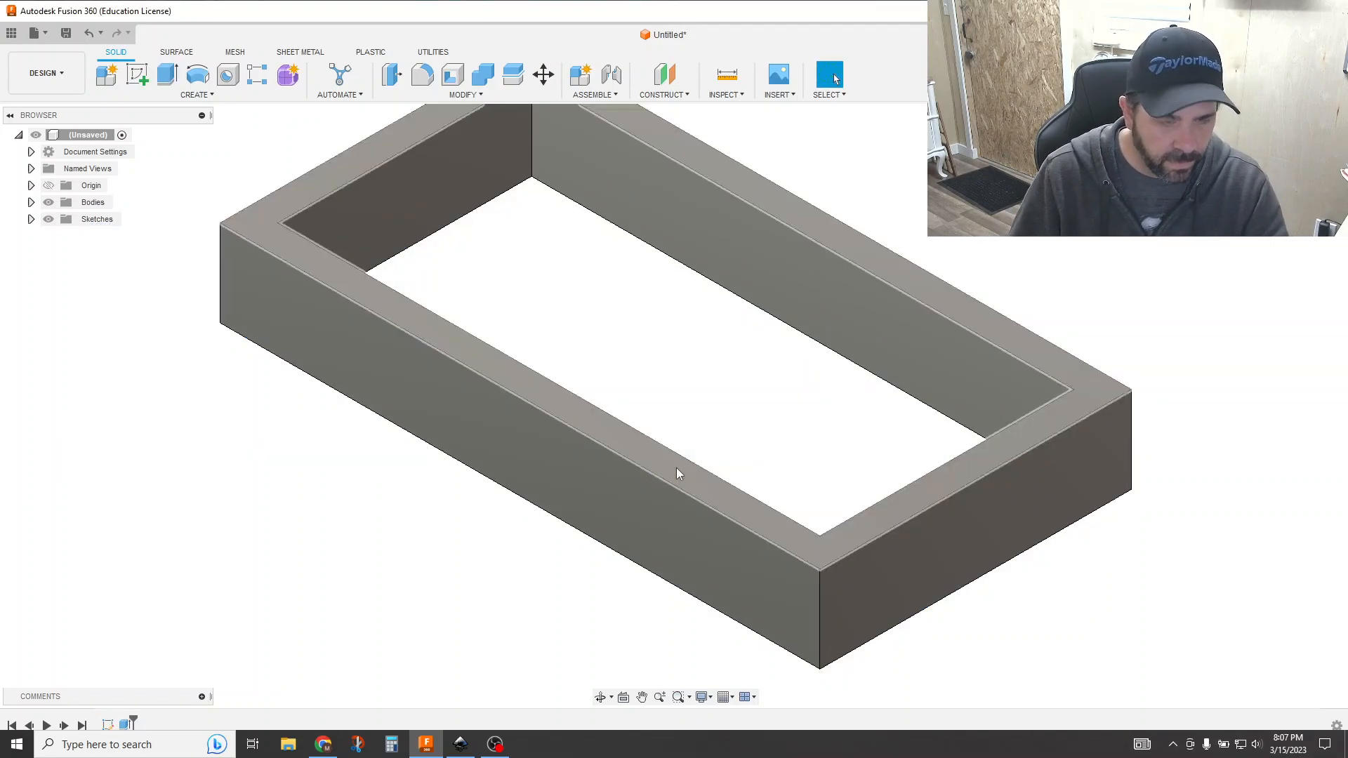
# Extrude Sketch1's inner profile upward as a floor joined to the frame walls.
pyautogui.click(168, 74)
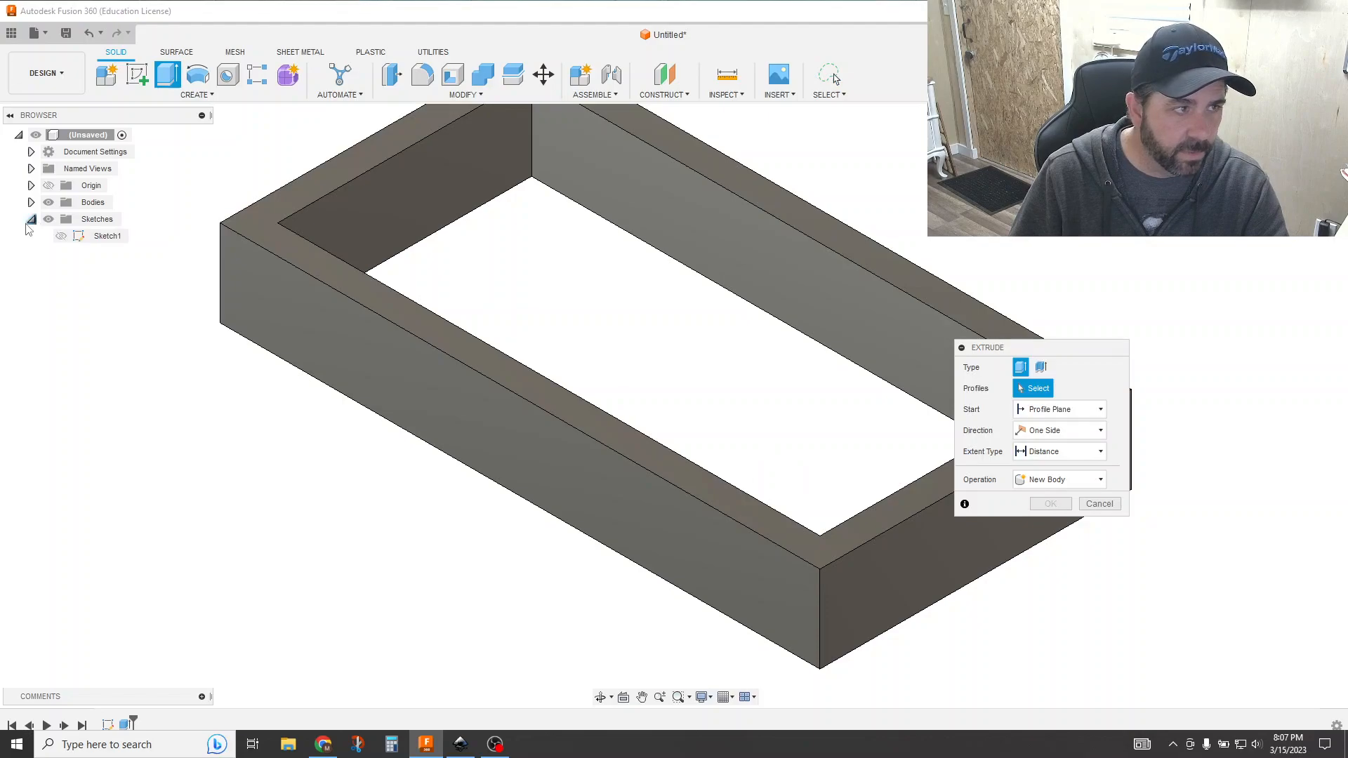
pyautogui.click(603, 344)
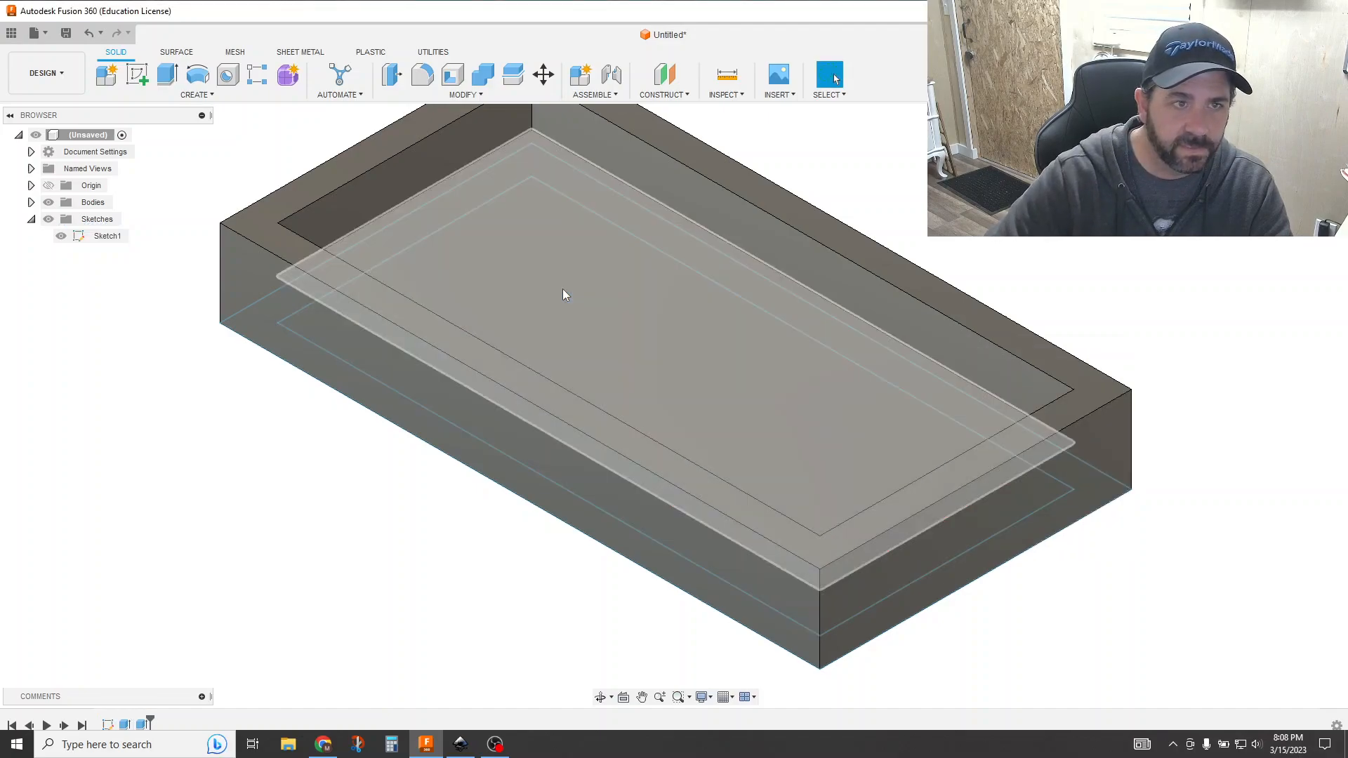
pyautogui.click(61, 236)
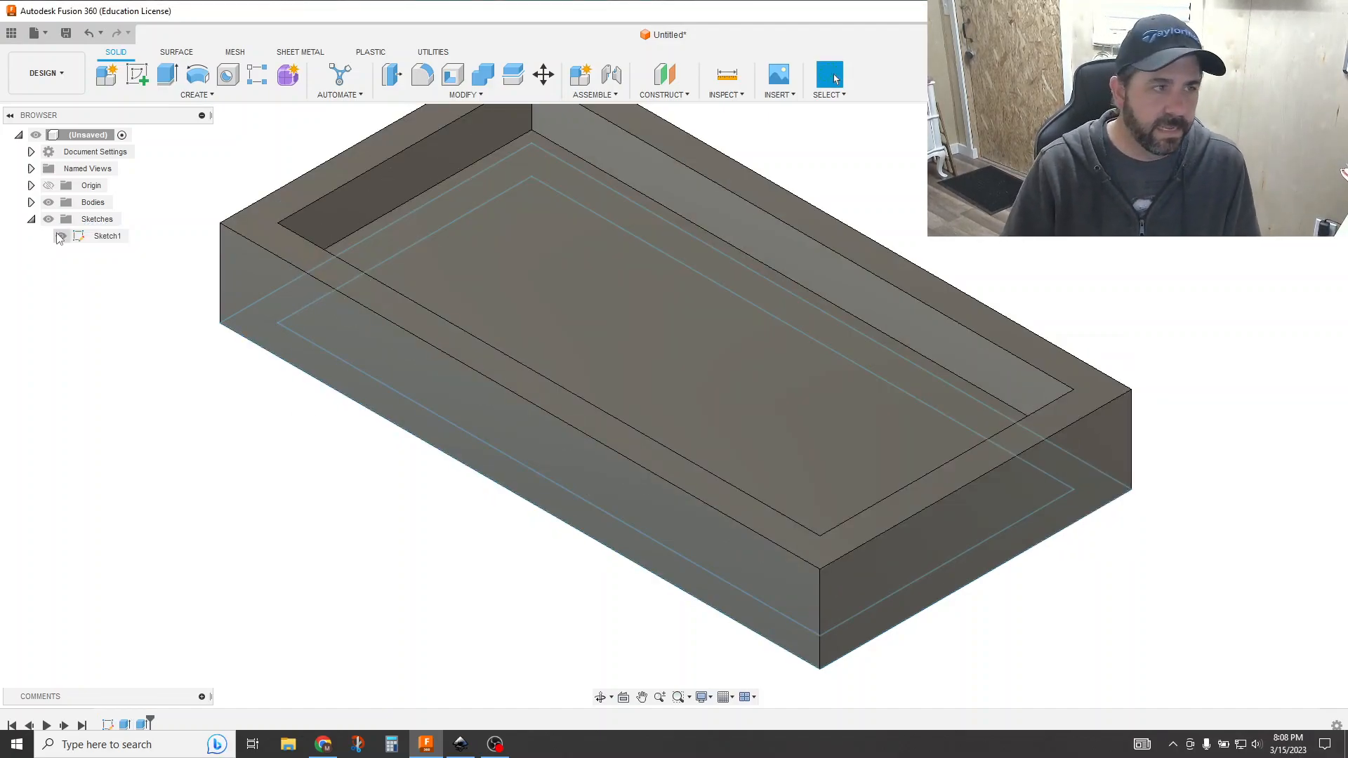
pyautogui.click(60, 236)
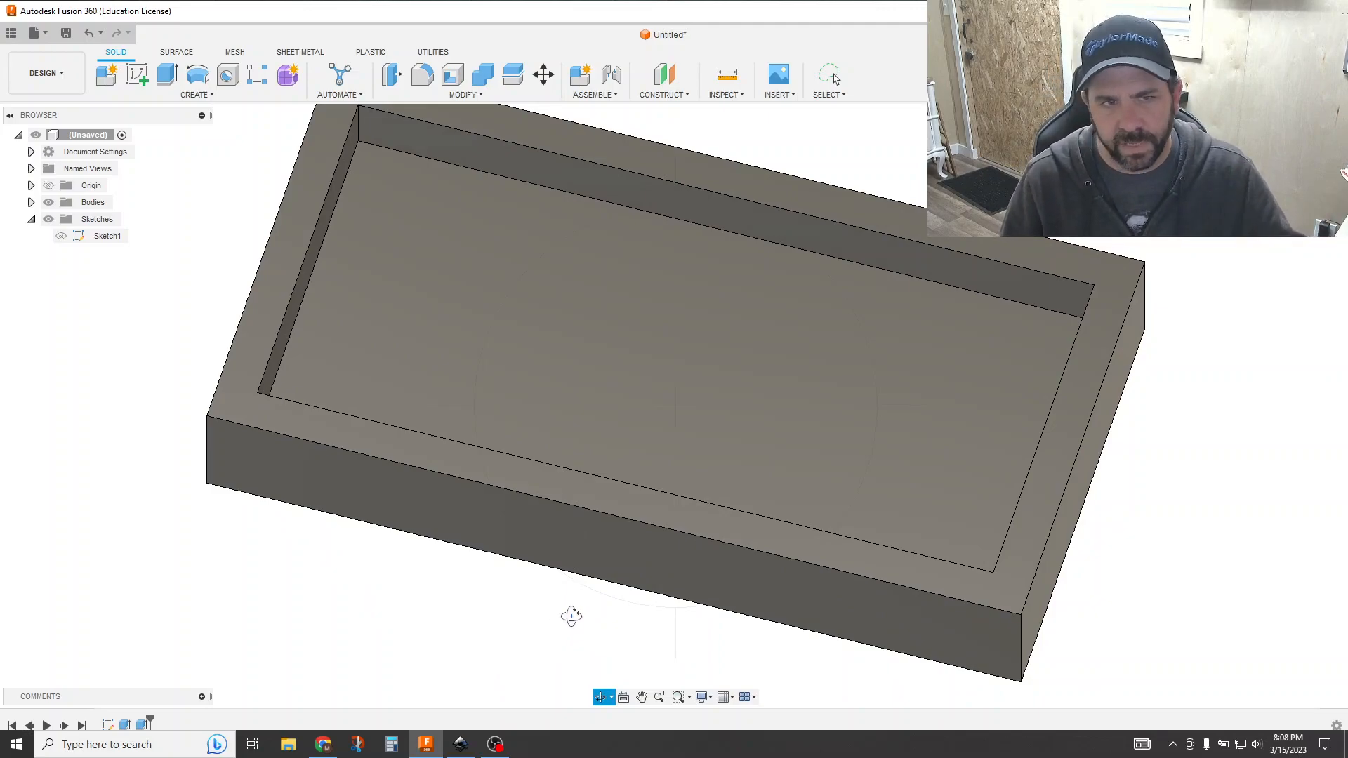
pyautogui.moveTo(636, 436)
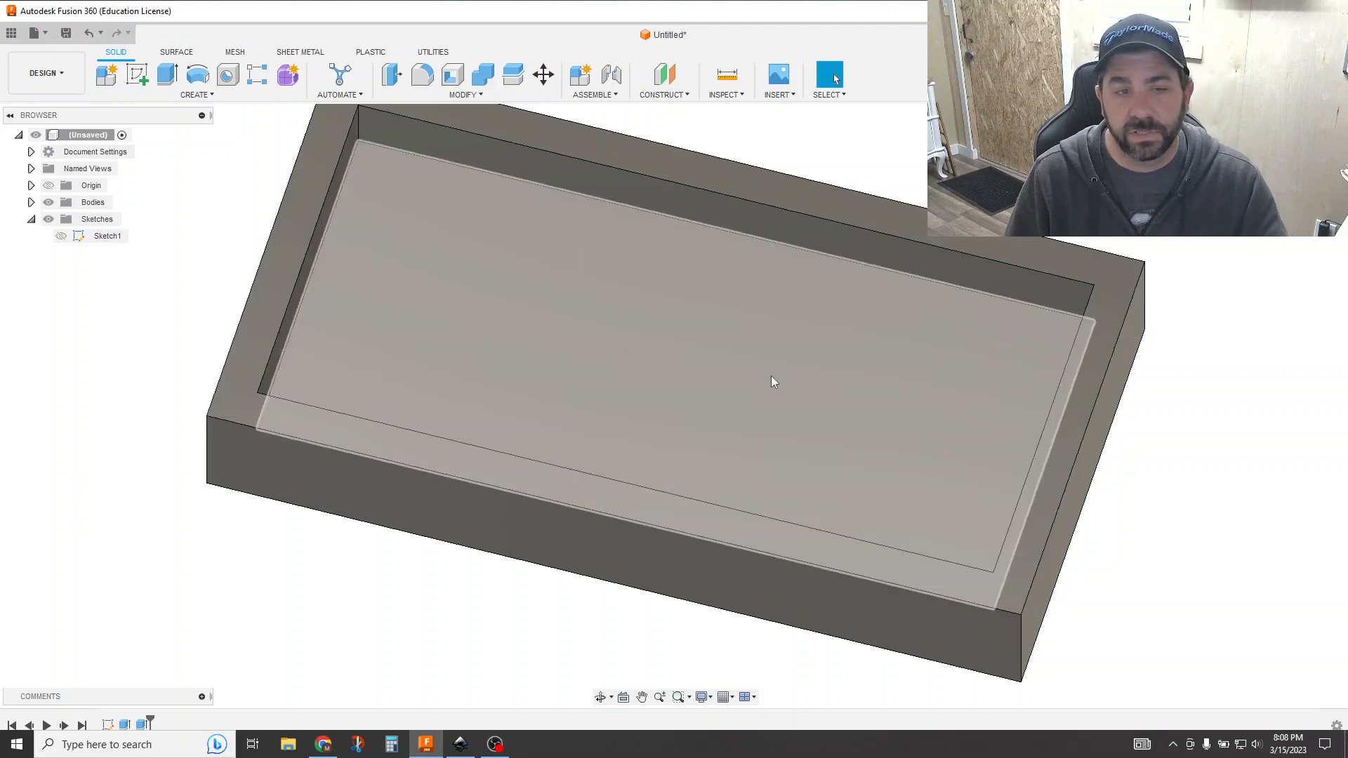
# Cut a circle sketched on the tray floor down through it as a round hole.
pyautogui.click(672, 381)
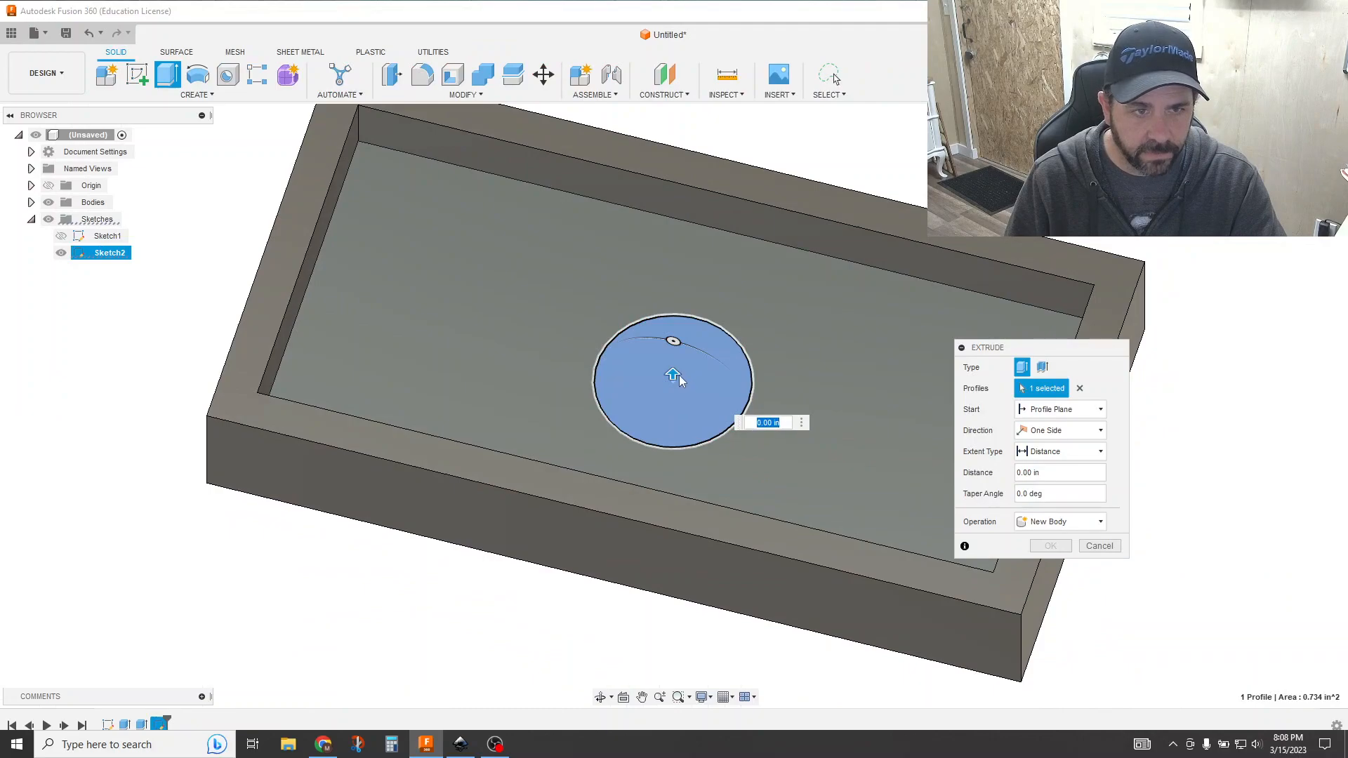
pyautogui.moveTo(673, 378); pyautogui.dragTo(672, 551)
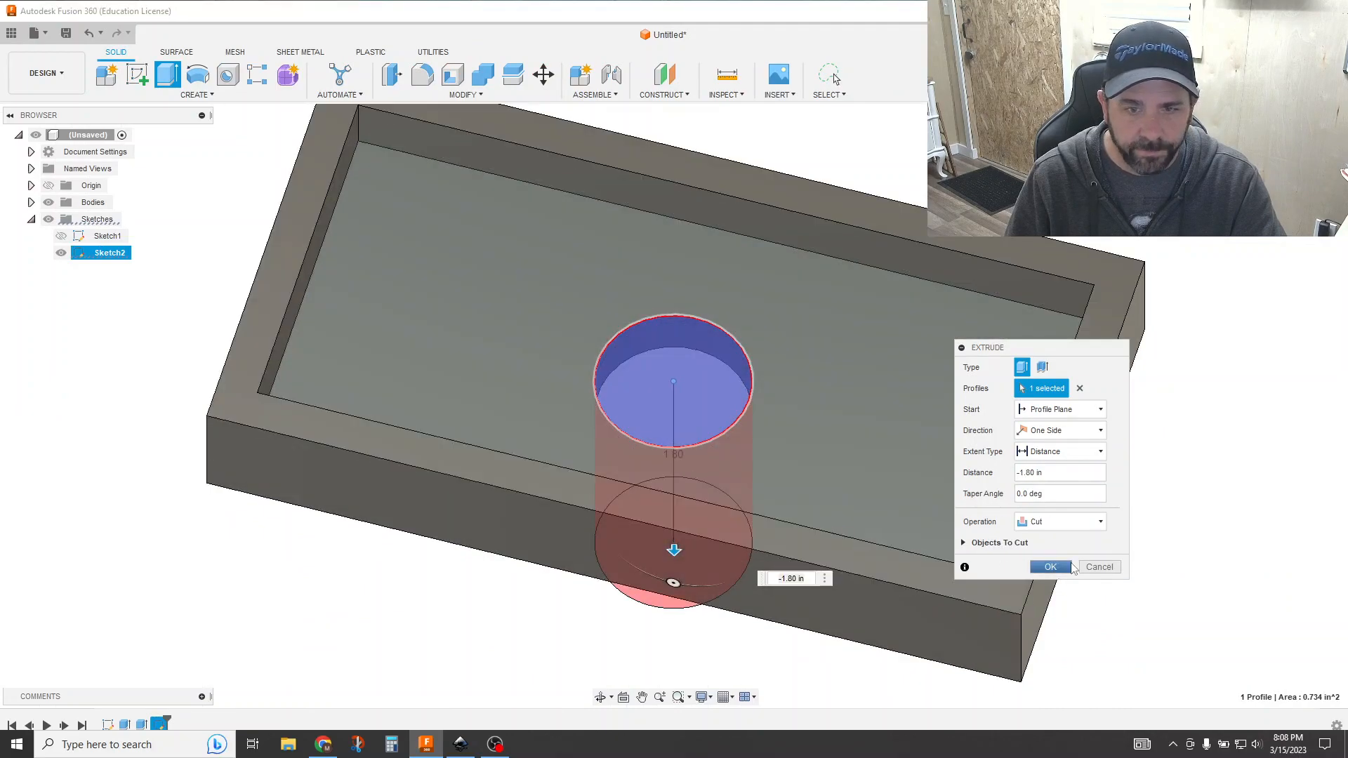
pyautogui.click(1048, 566)
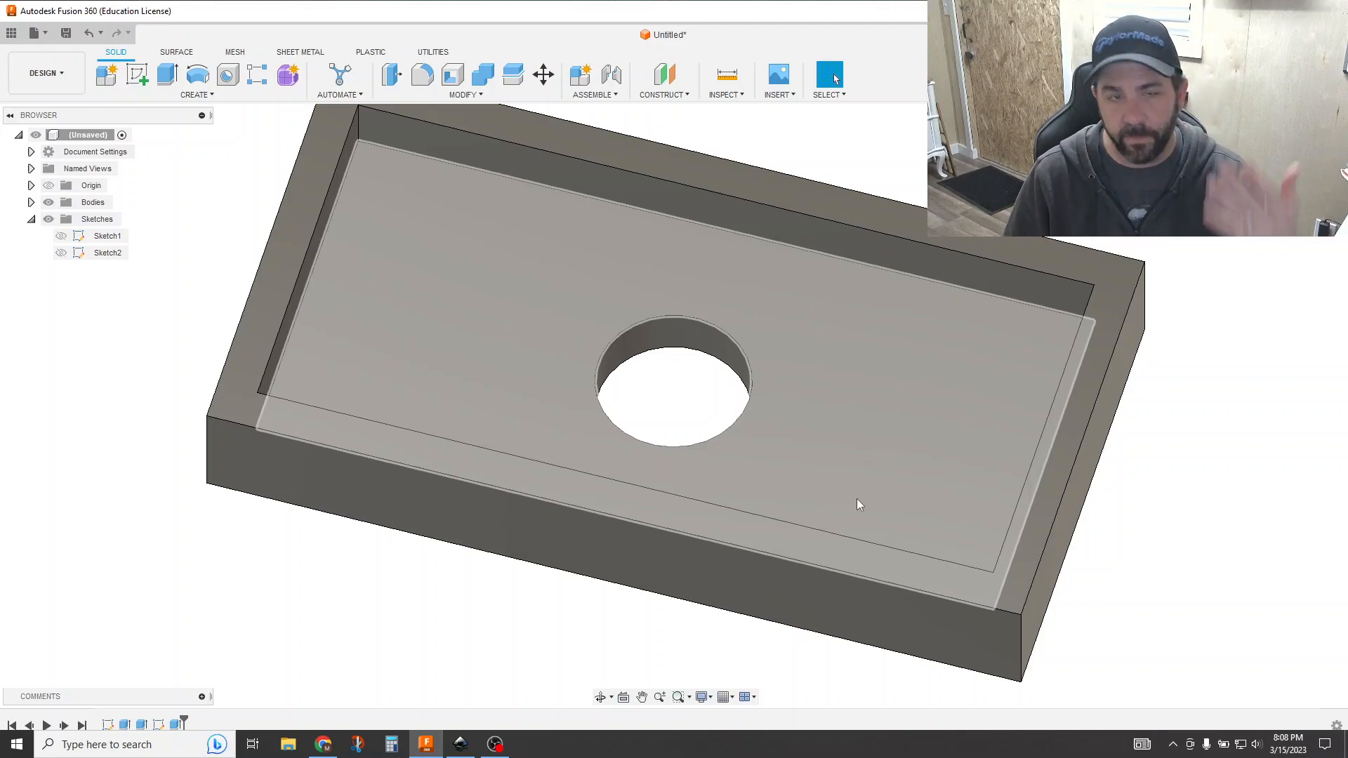
pyautogui.moveTo(791, 466)
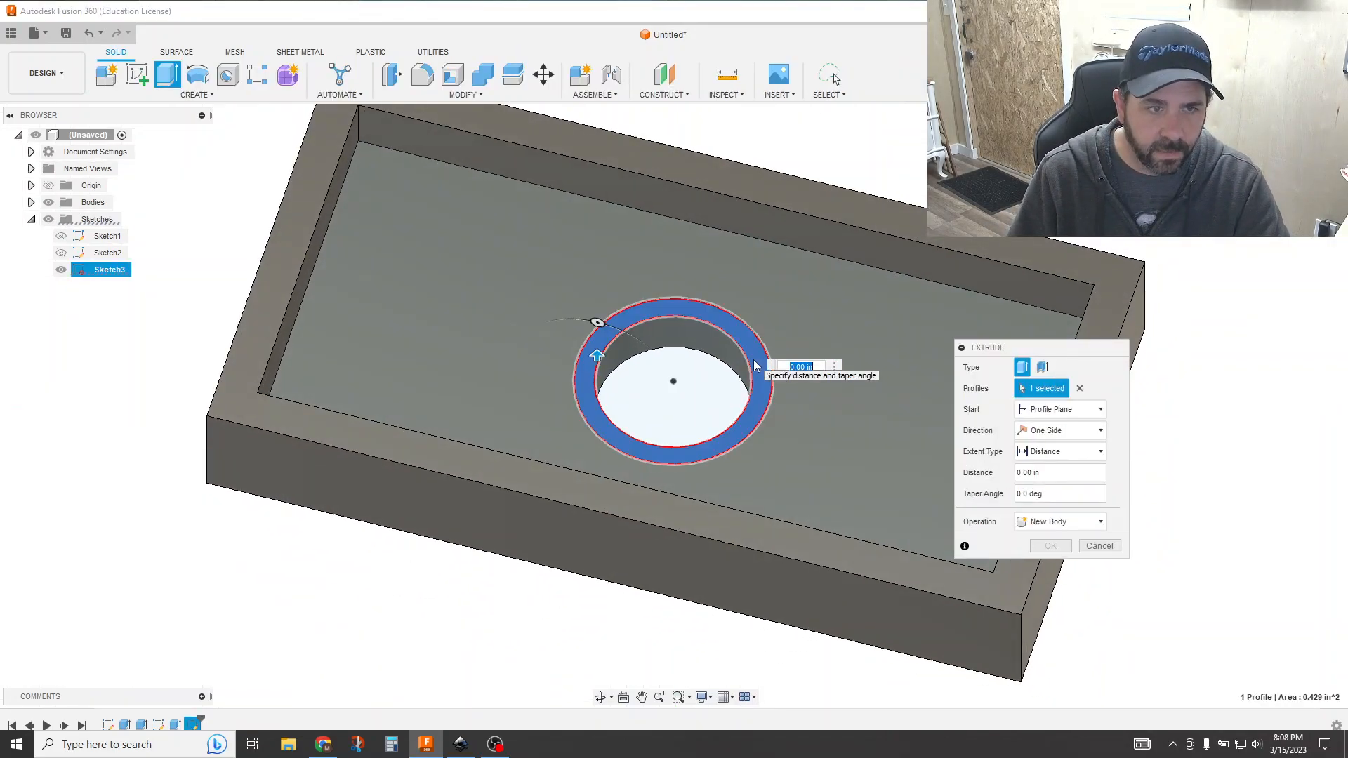
# Extrude a ring around the hole 0.125 in high.
pyautogui.write('.125')
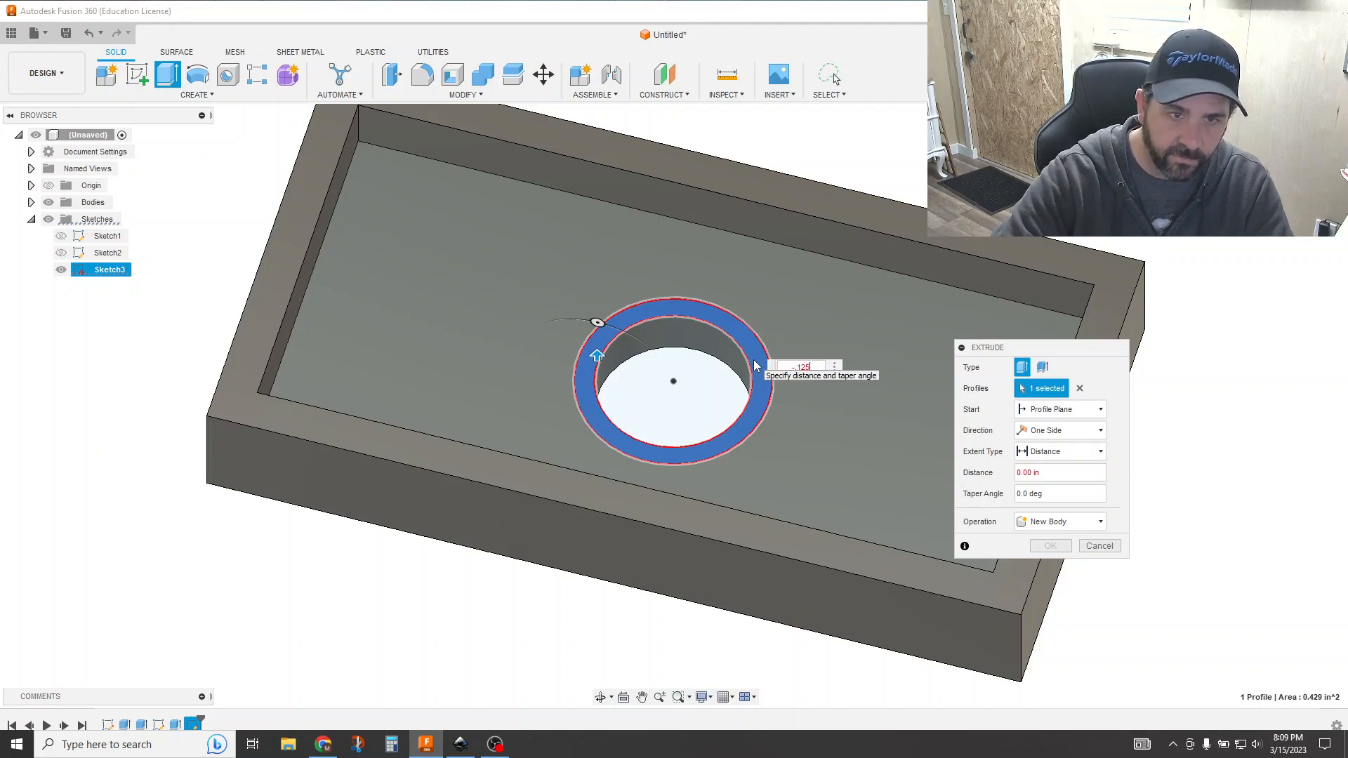
pyautogui.click(1049, 545)
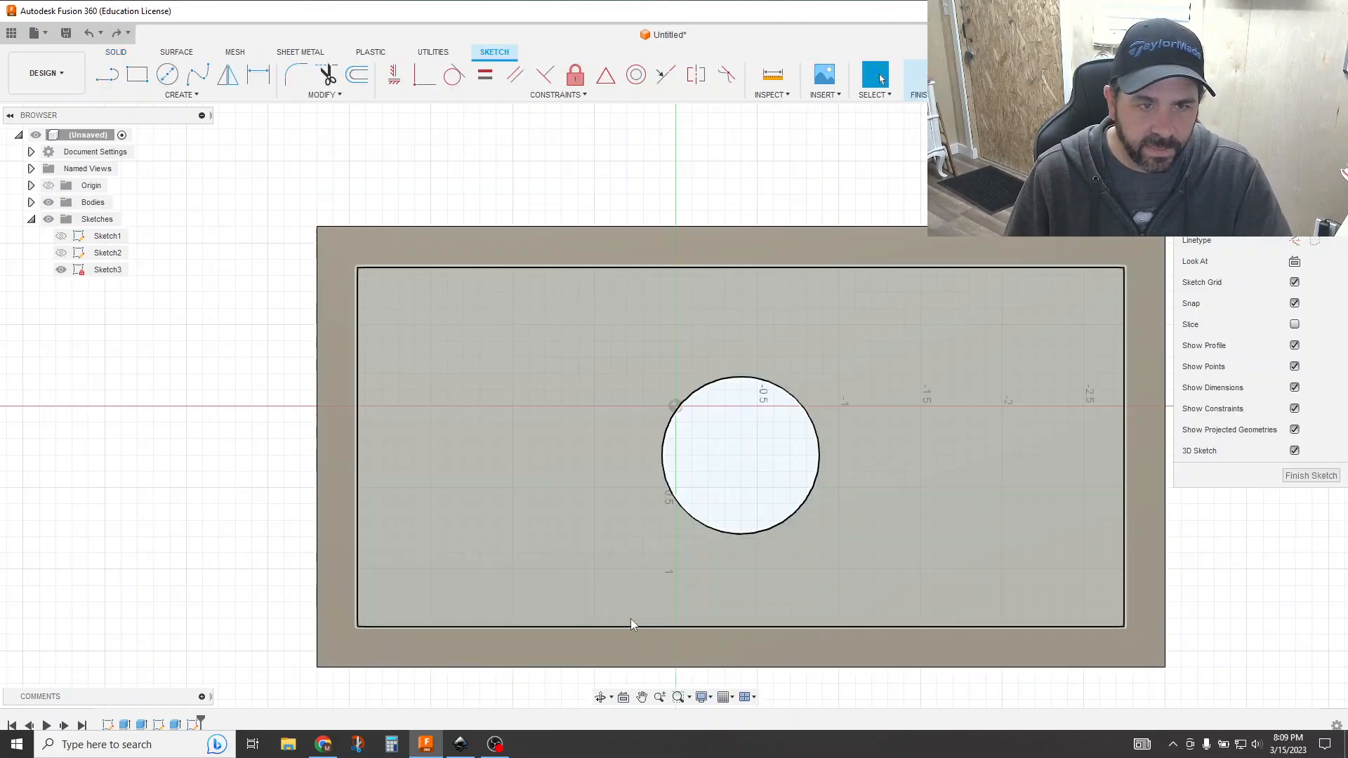
# Offset the outer rectangle -0.125 in on the top sketch and begin the left-end Fit Point Spline.
pyautogui.click(1310, 475)
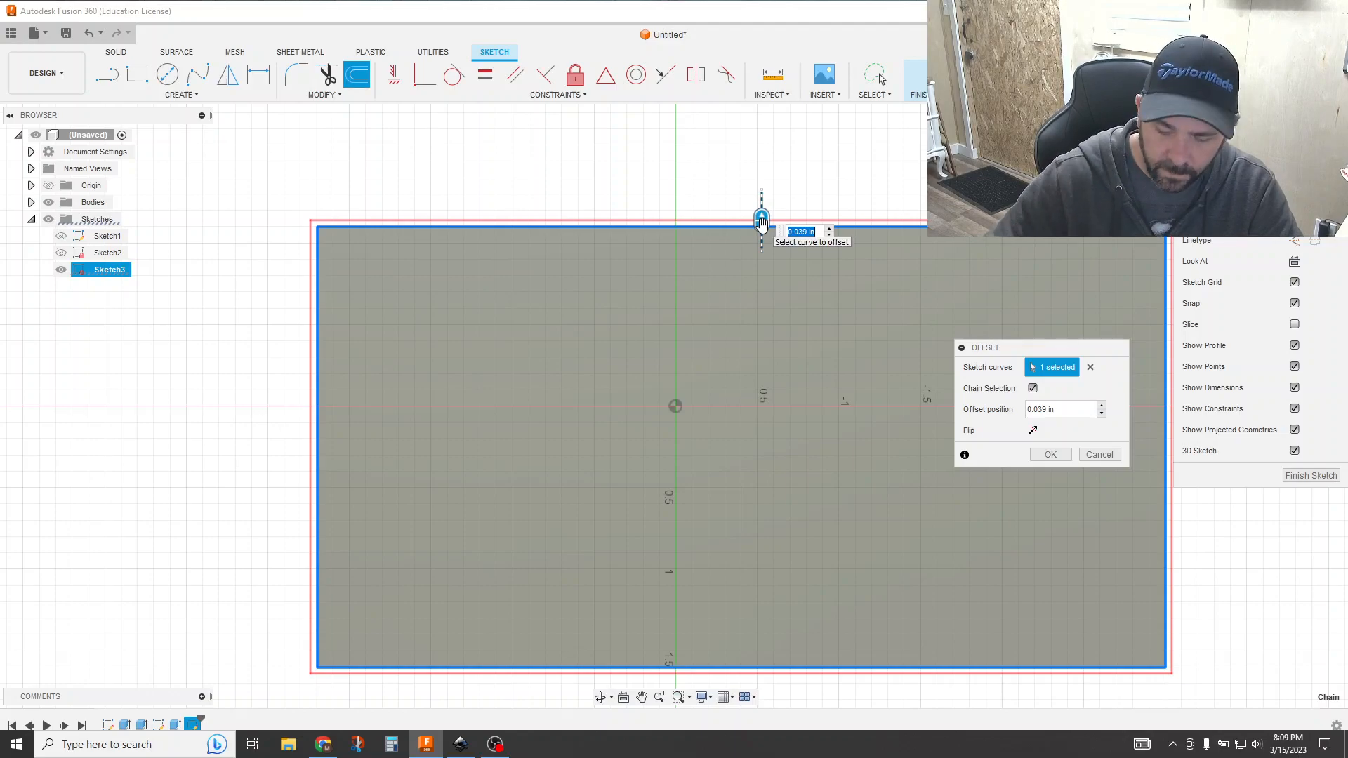
pyautogui.write('-.125')
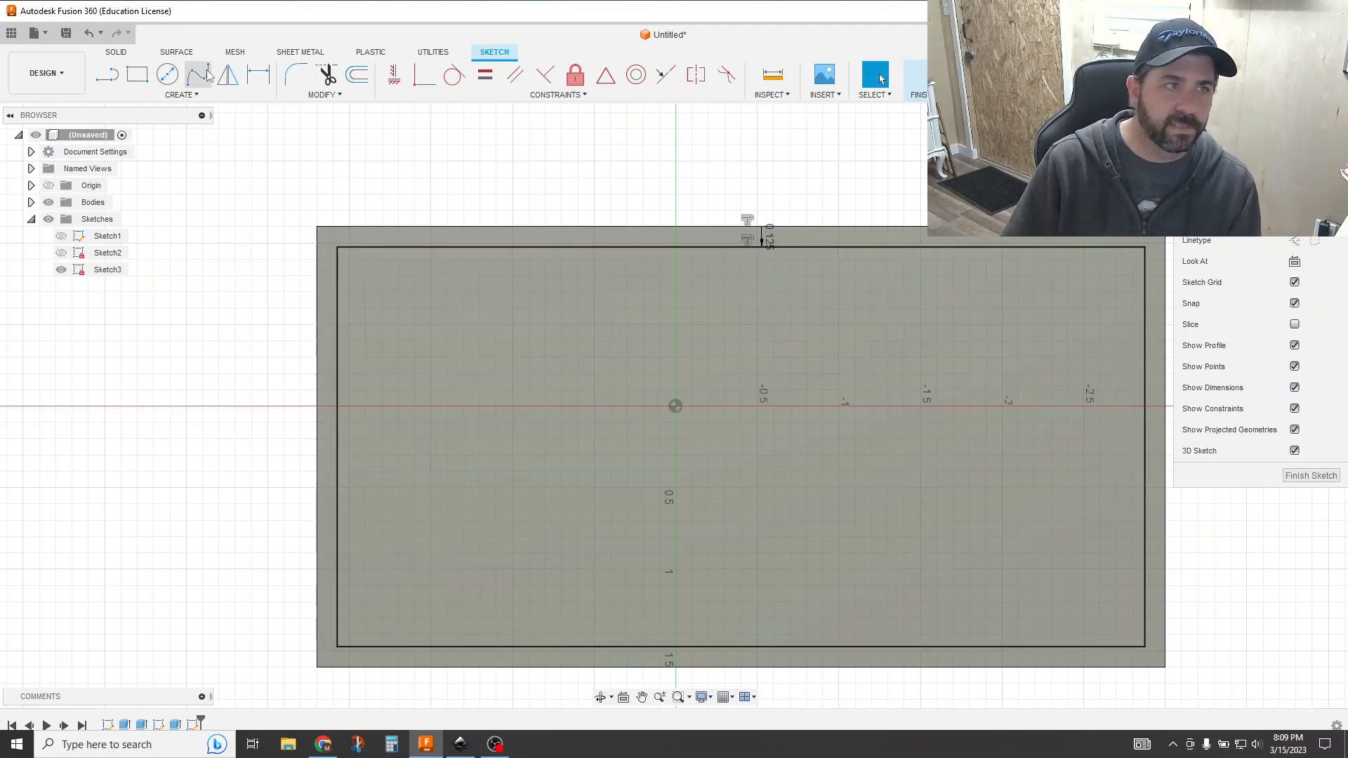
pyautogui.click(198, 75)
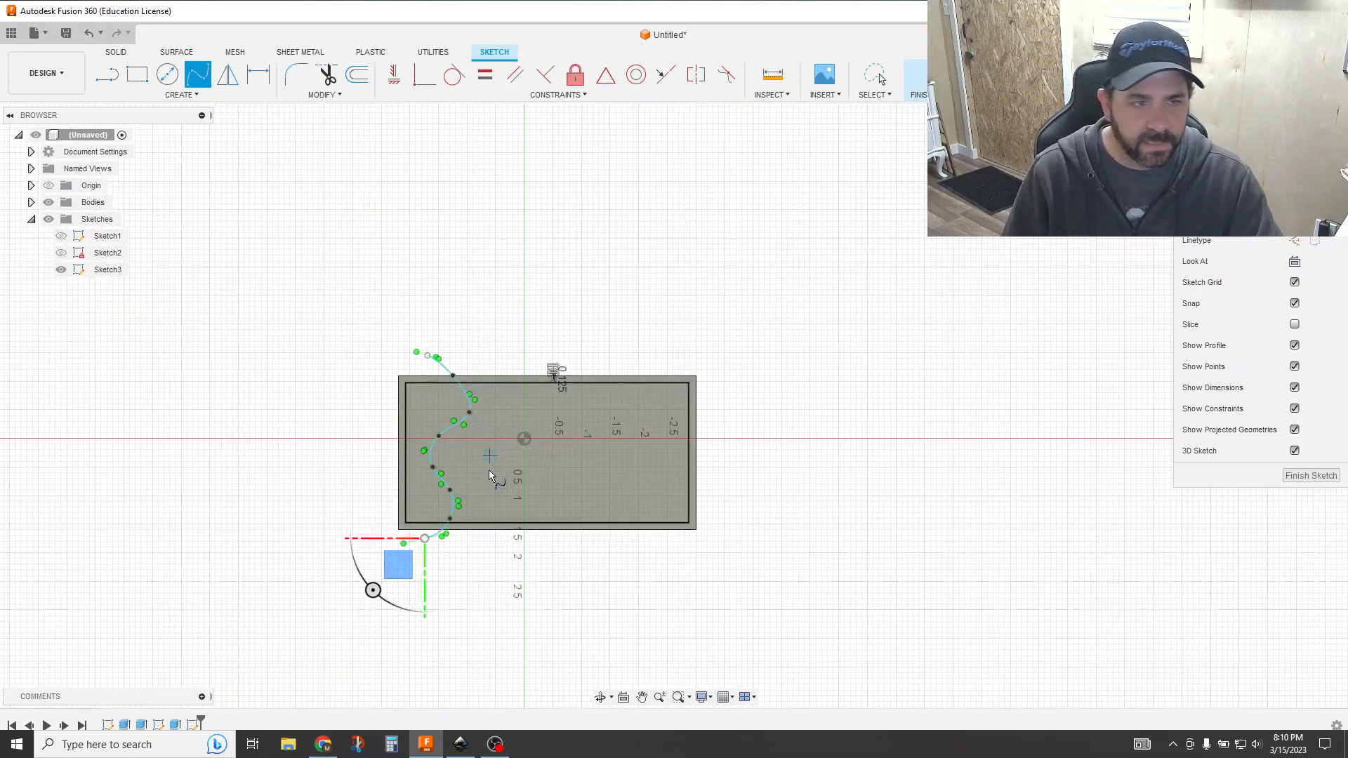
# Offset the left wavy spline about a quarter inch to its right.
pyautogui.click(357, 75)
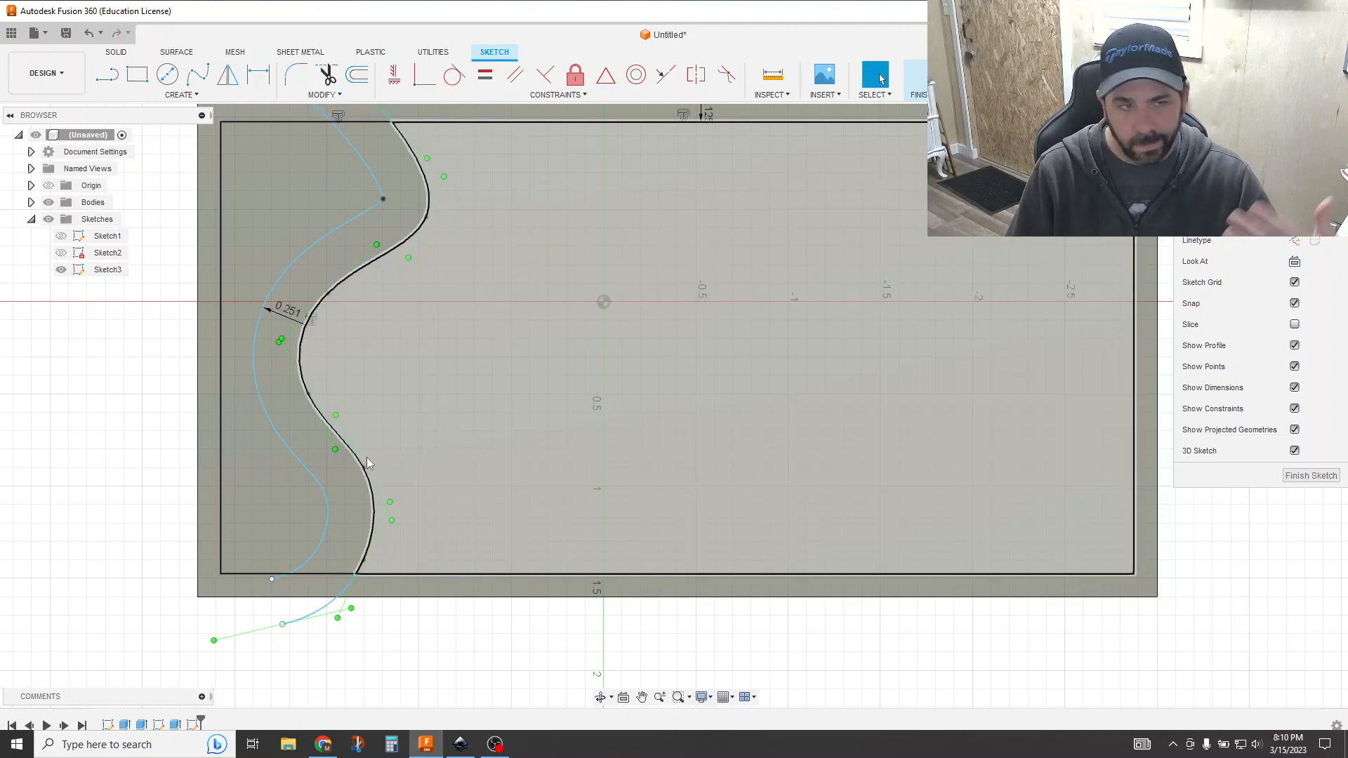
pyautogui.moveTo(382, 455)
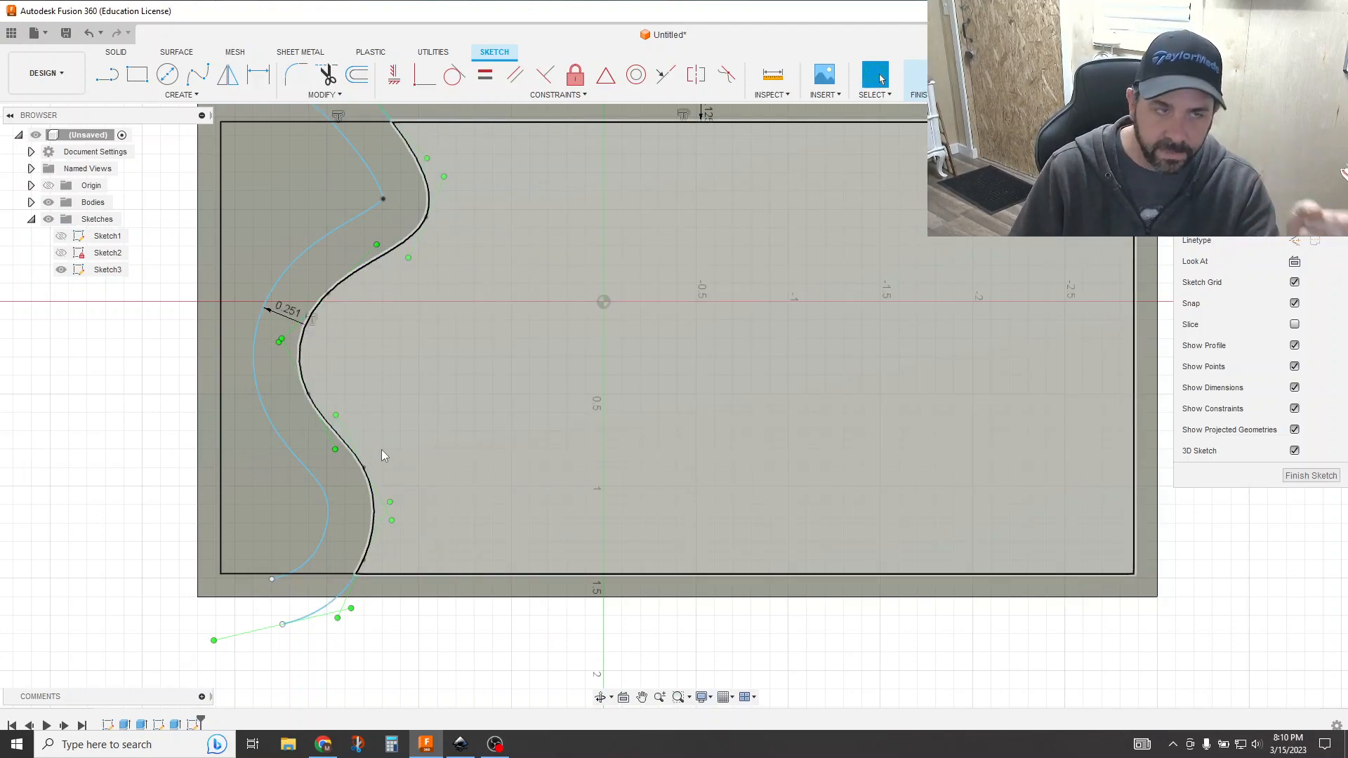
pyautogui.click(355, 74)
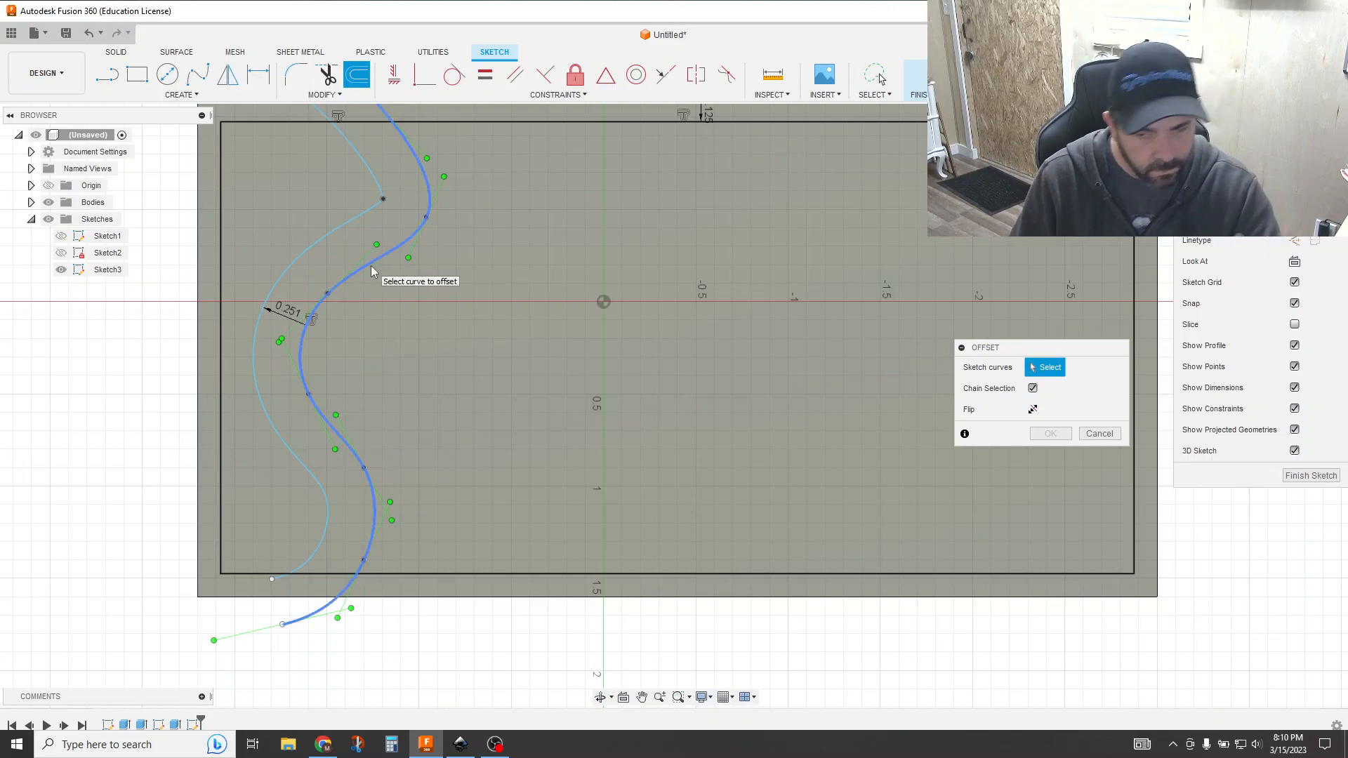
pyautogui.click(365, 251)
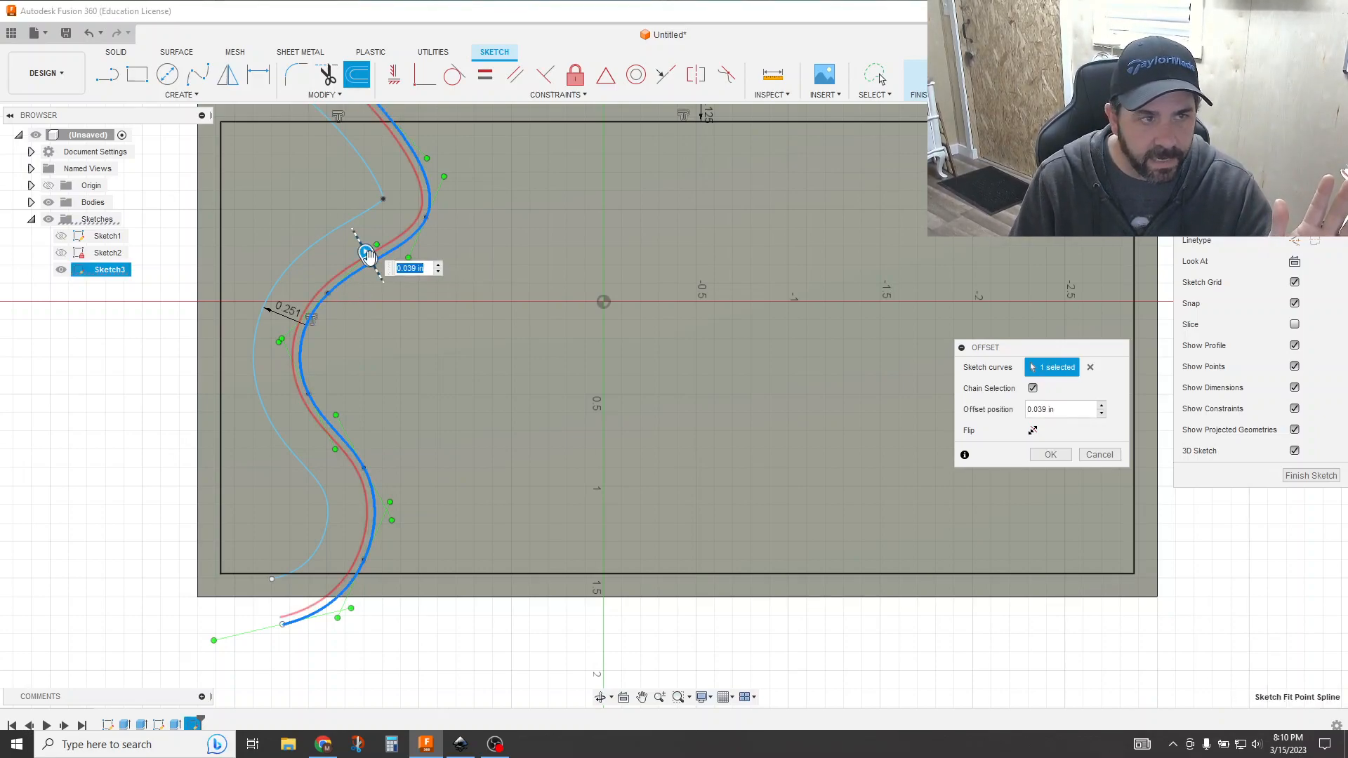
pyautogui.moveTo(382, 254); pyautogui.dragTo(393, 301)
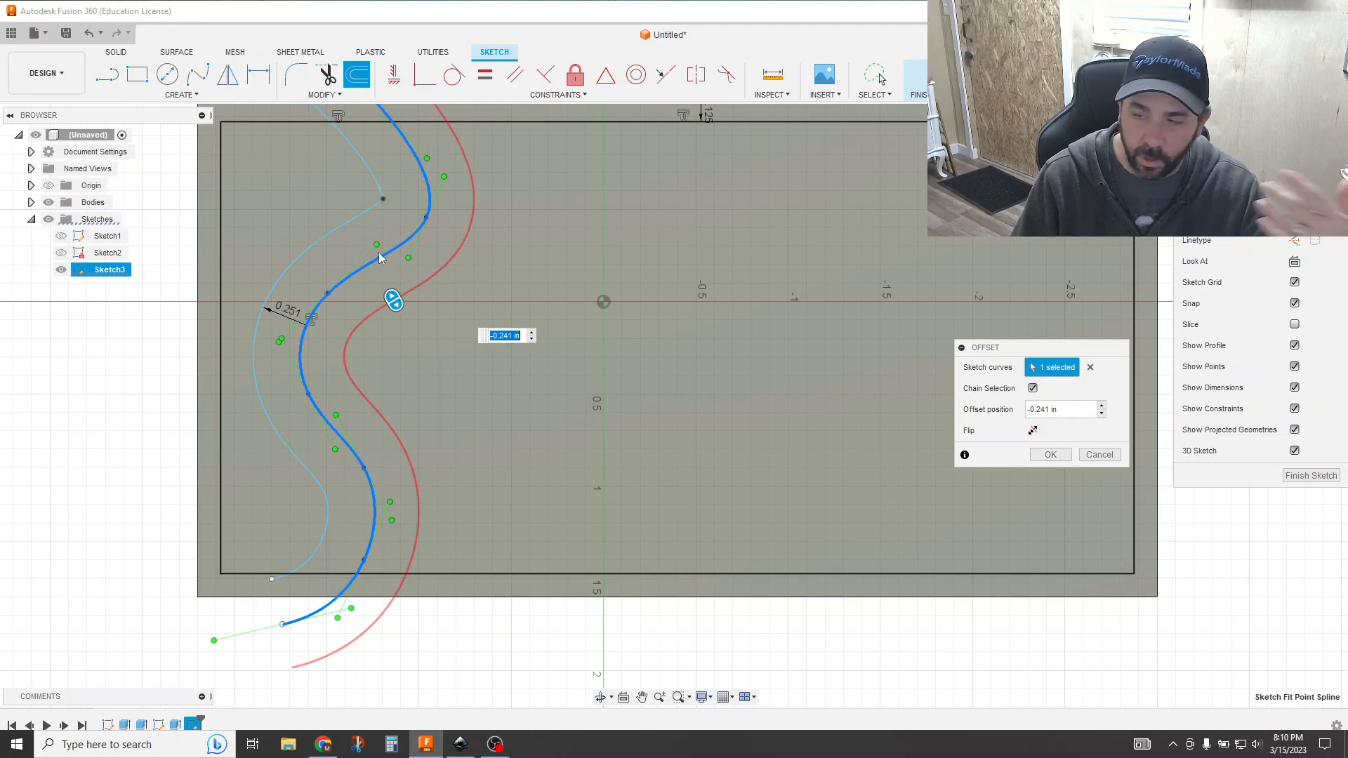
pyautogui.moveTo(381, 259)
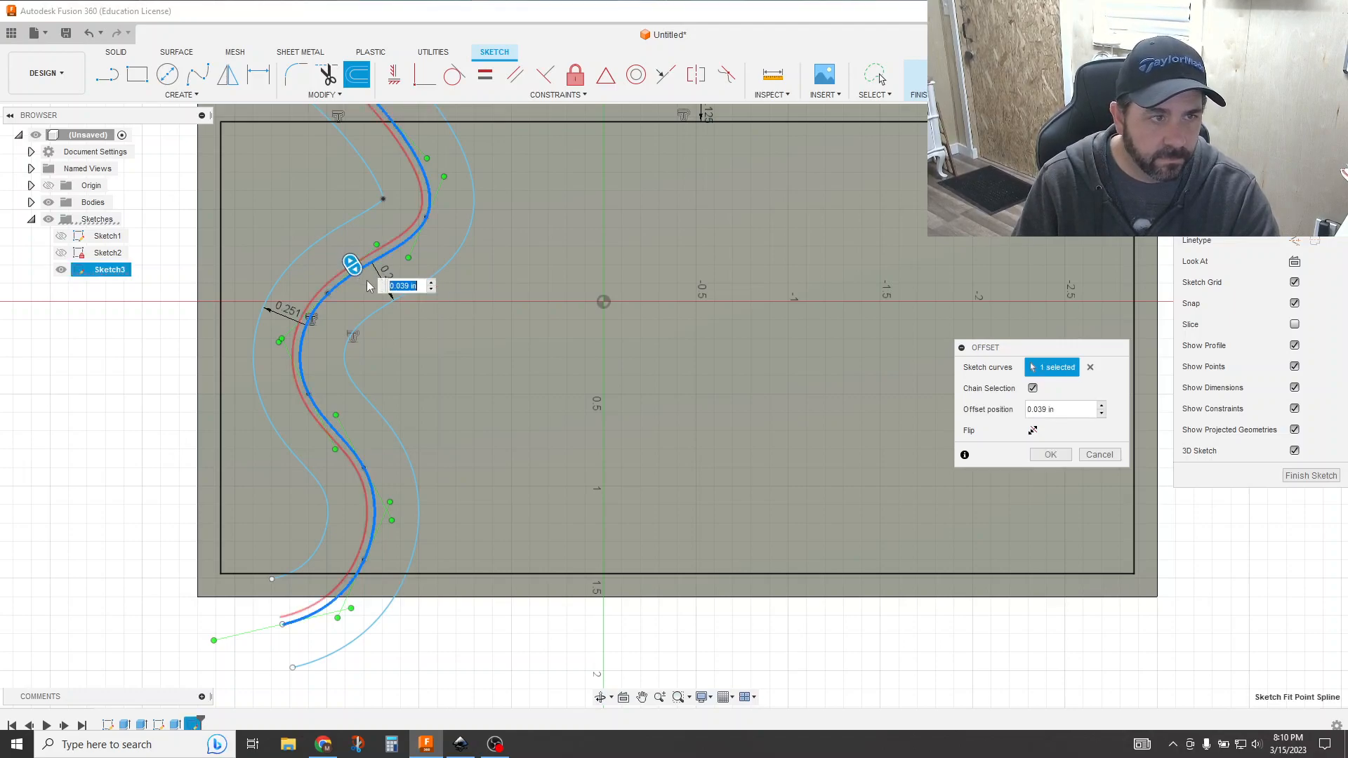
# Add a second offset copy near 0.35 in right and another flipped to the spline's left.
pyautogui.moveTo(353, 263); pyautogui.dragTo(425, 378)
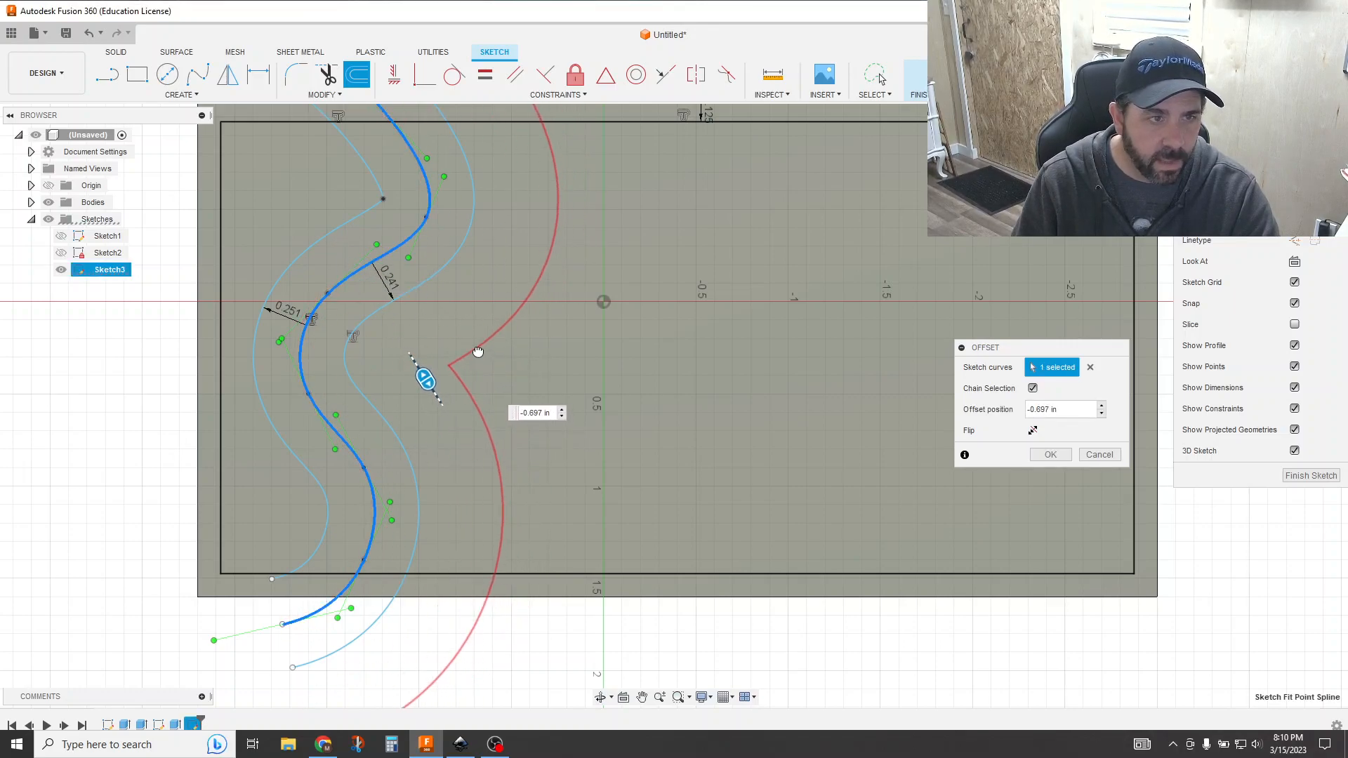
pyautogui.moveTo(426, 380); pyautogui.dragTo(417, 365)
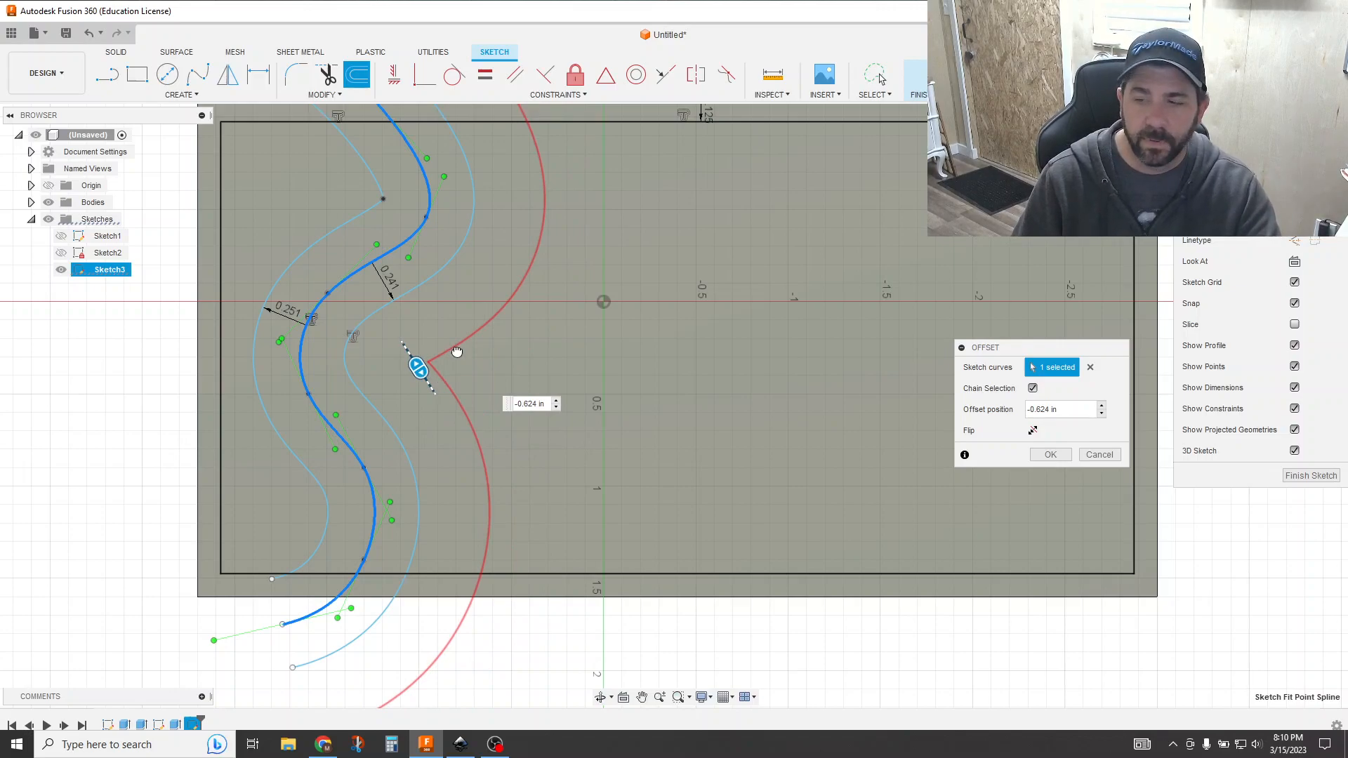
pyautogui.moveTo(417, 365); pyautogui.dragTo(389, 325)
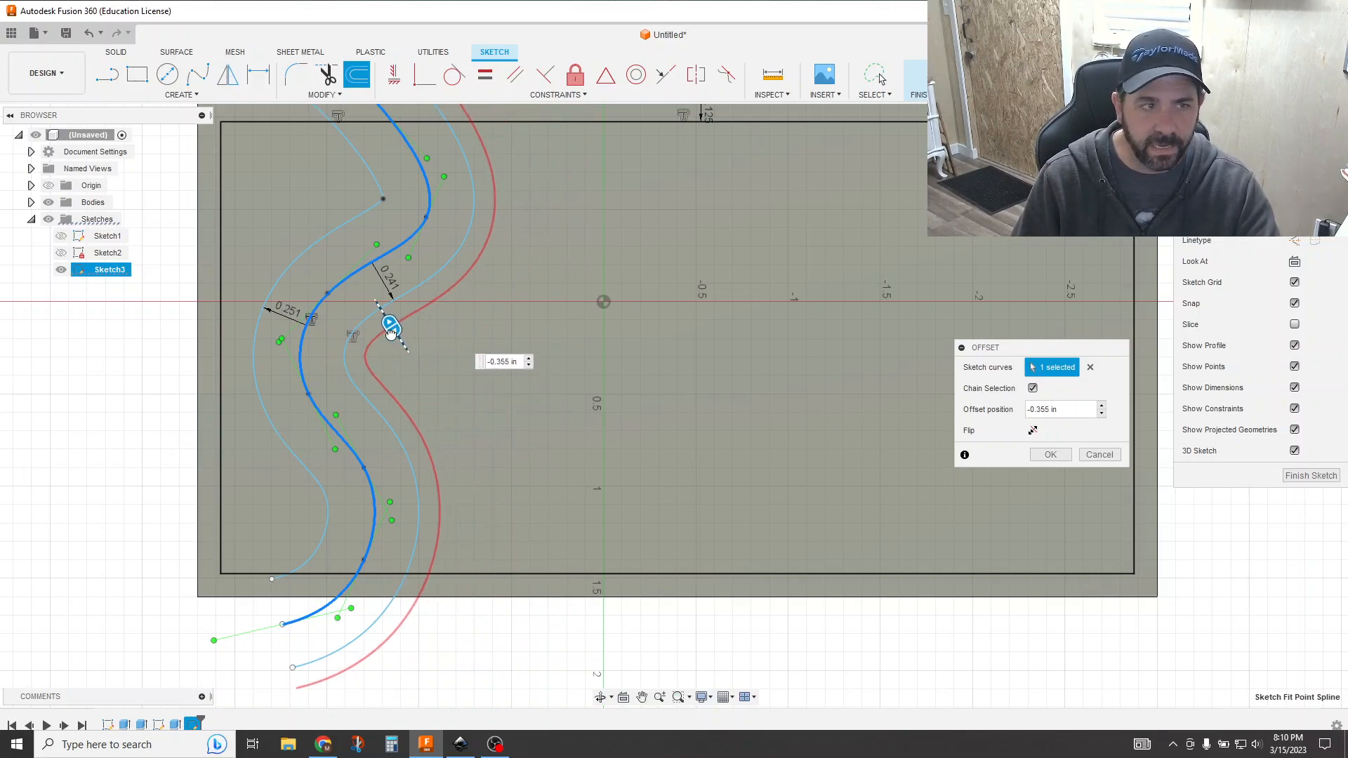
pyautogui.moveTo(389, 323); pyautogui.dragTo(341, 250)
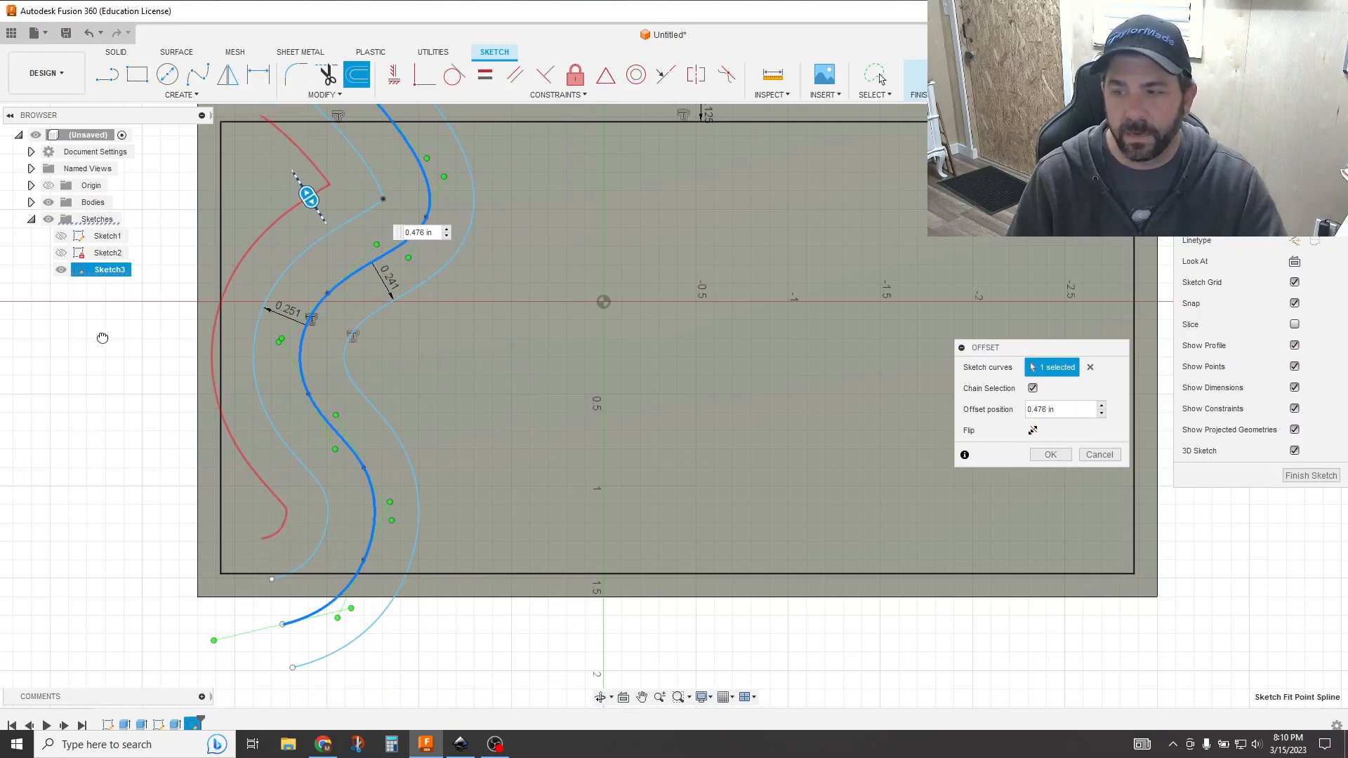
pyautogui.moveTo(309, 198); pyautogui.dragTo(400, 335)
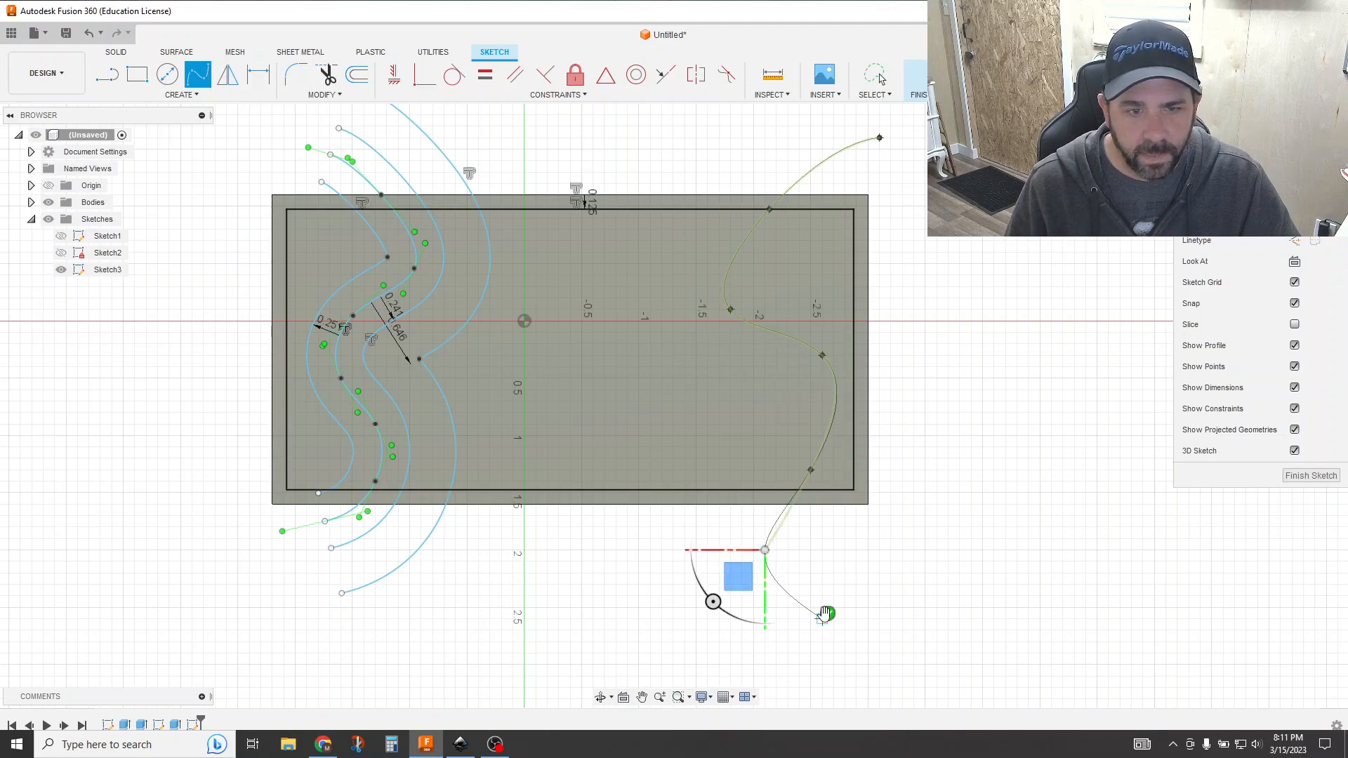
# Sketch the right-end wavy spline and pick it for an offset copy.
pyautogui.click(355, 74)
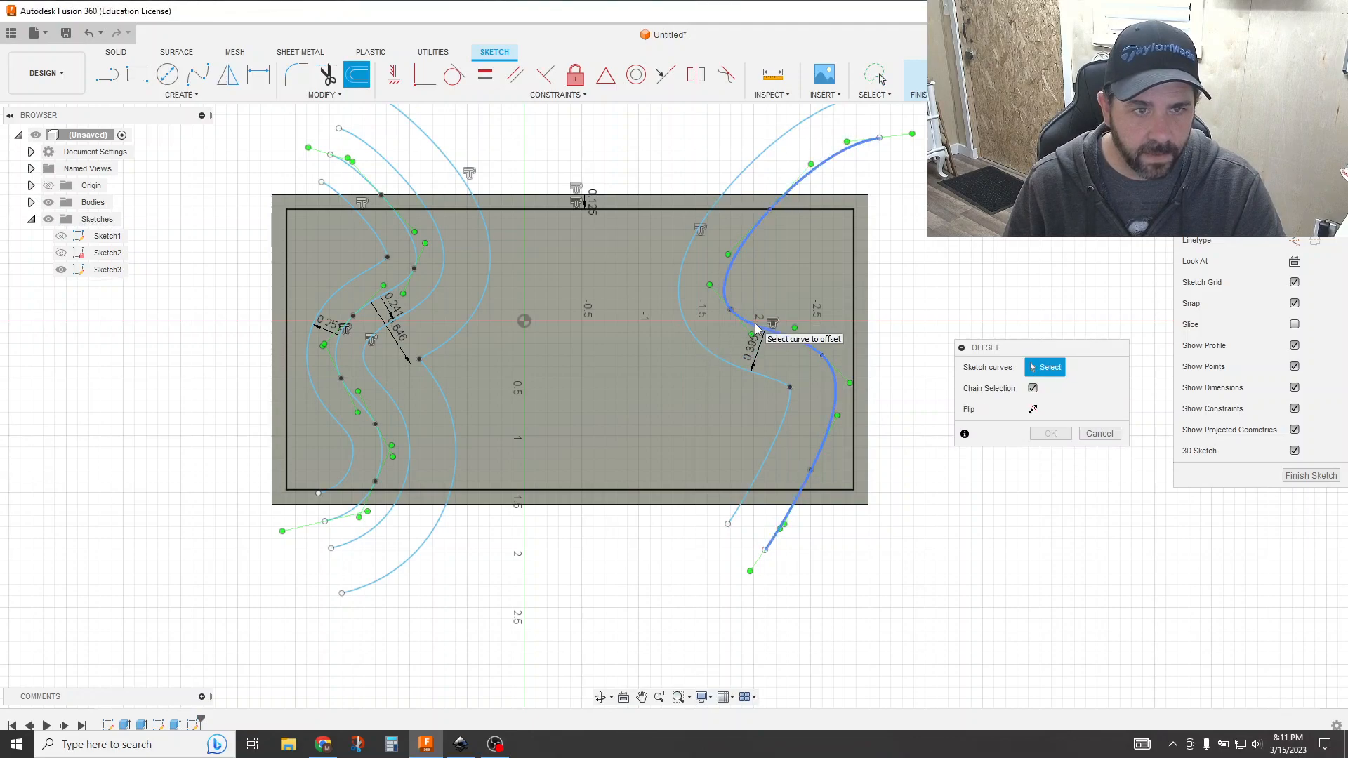
pyautogui.click(740, 336)
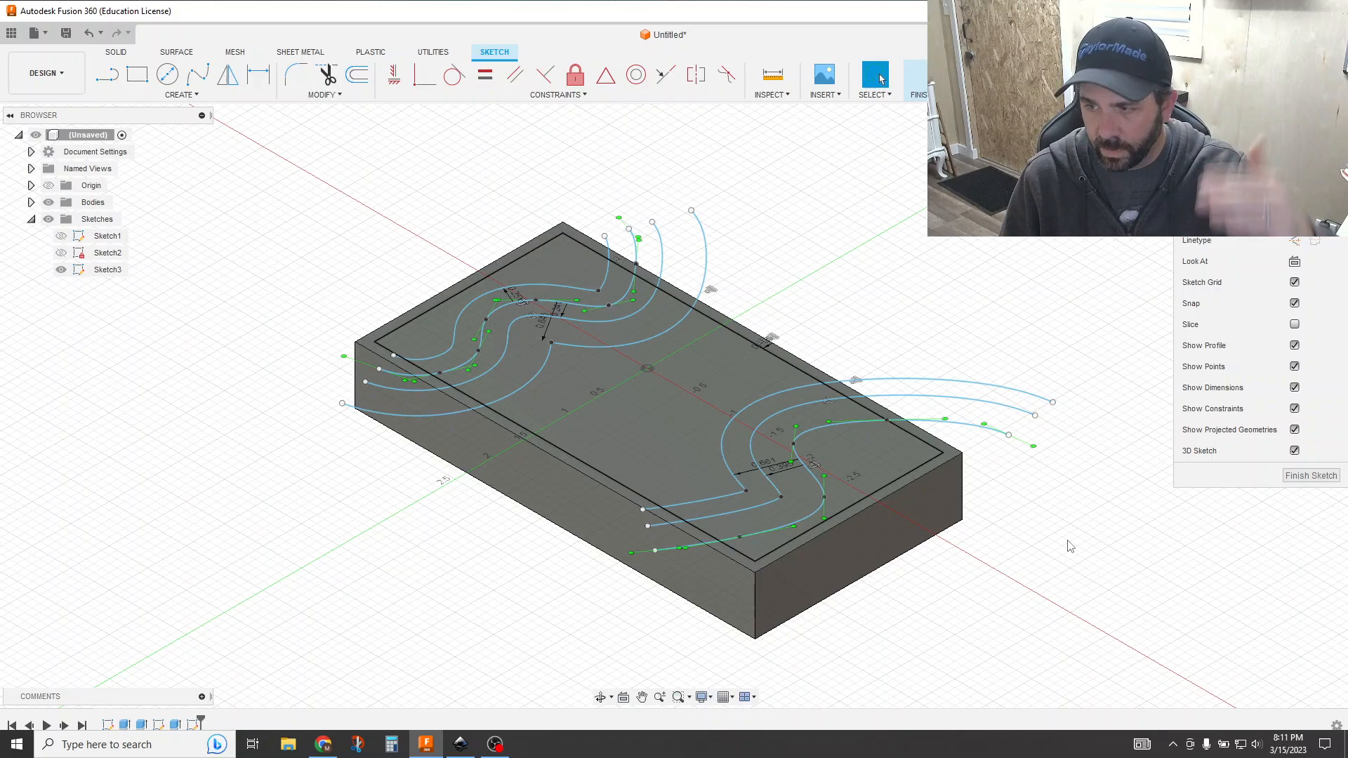
pyautogui.moveTo(632, 259)
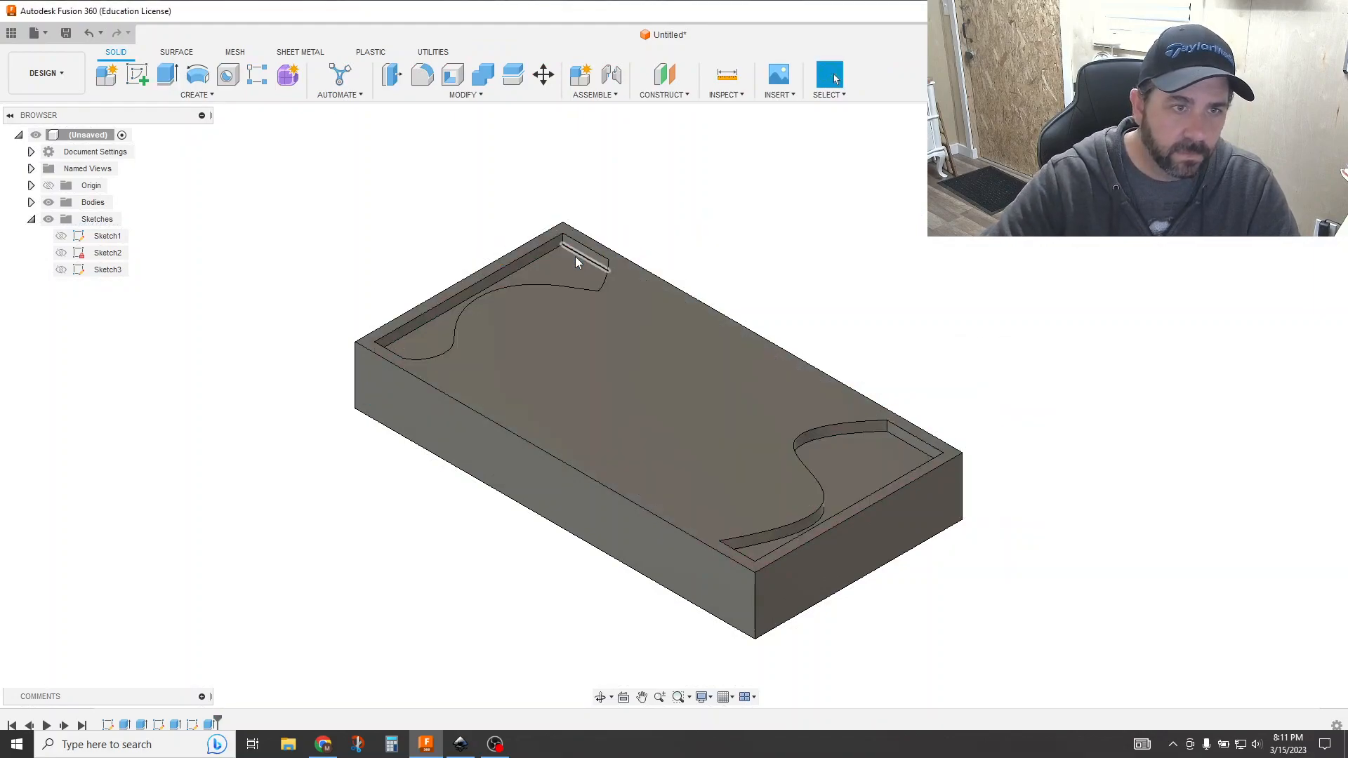
# Cut pairs of wavy band profiles between the offset curves at stepped depths.
pyautogui.click(106, 270)
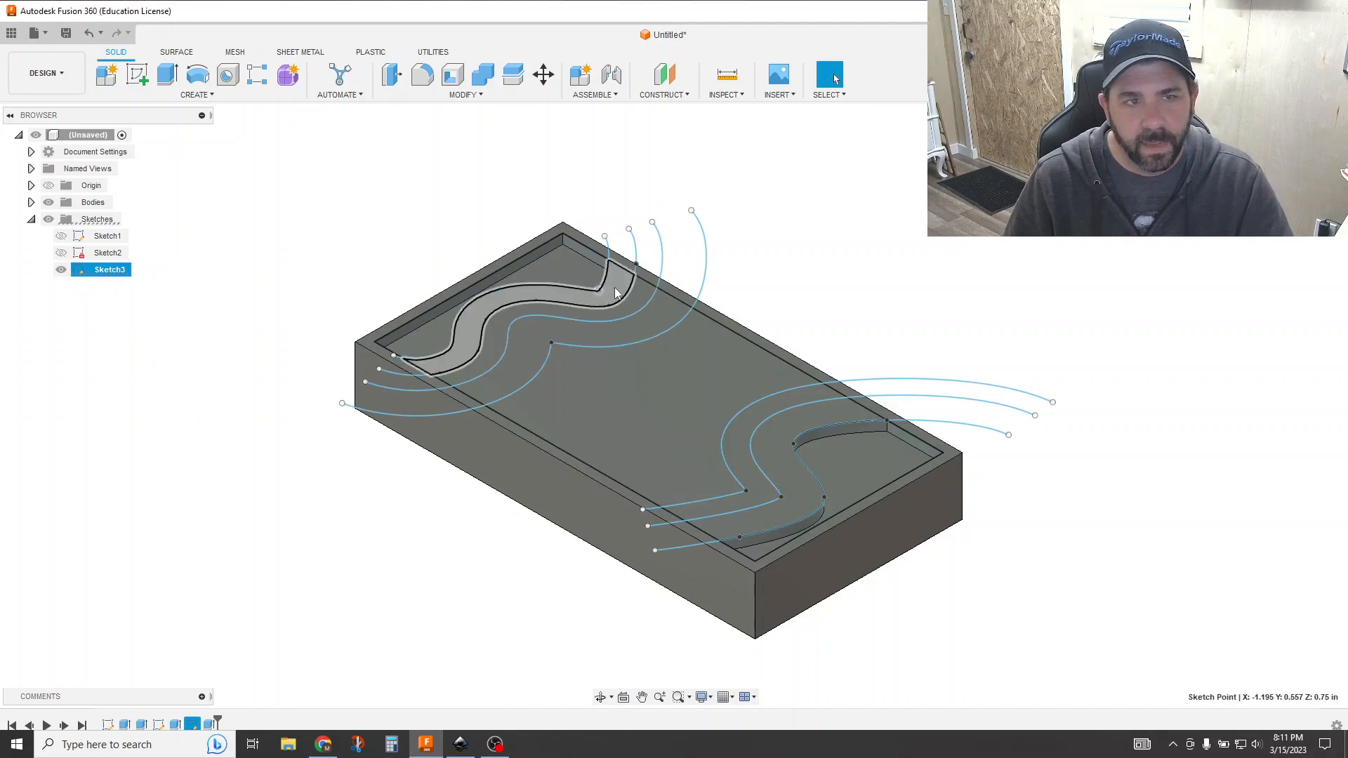
pyautogui.click(809, 418)
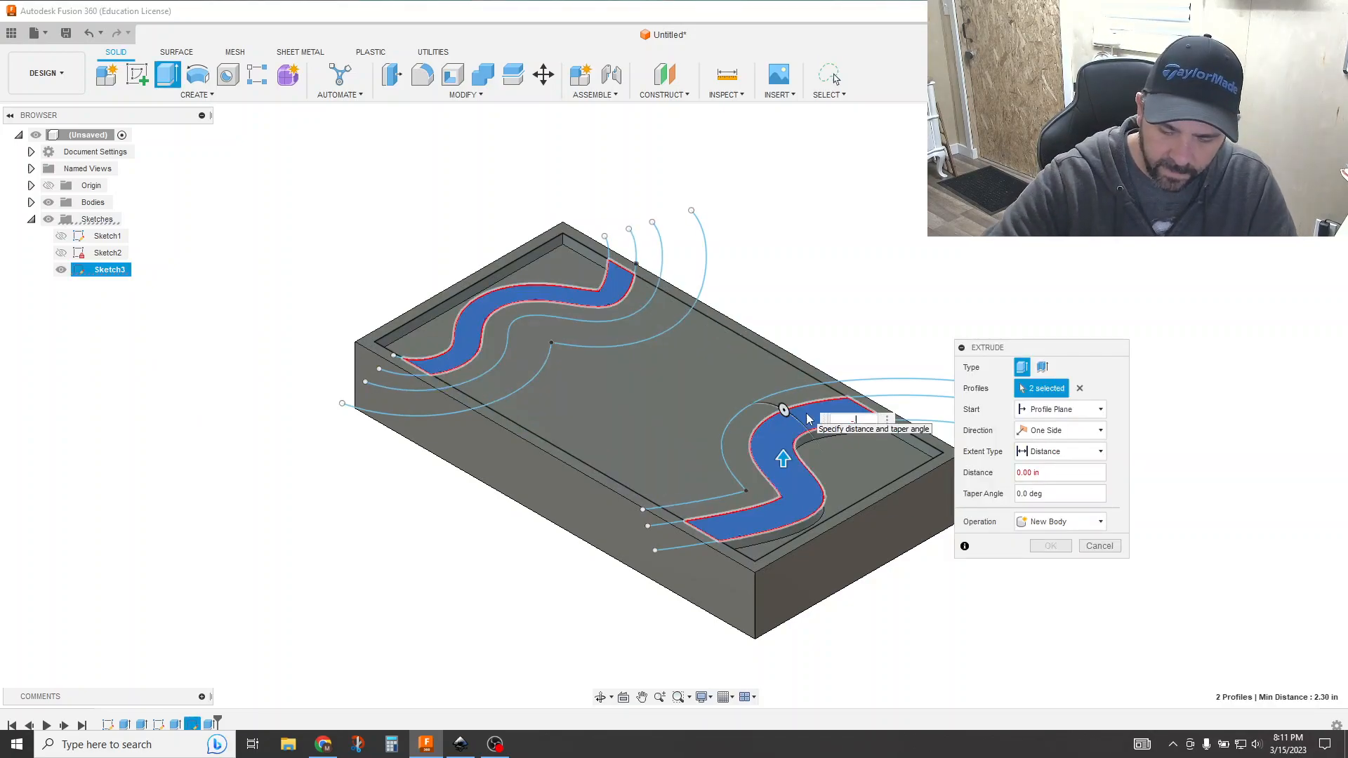
pyautogui.click(1098, 545)
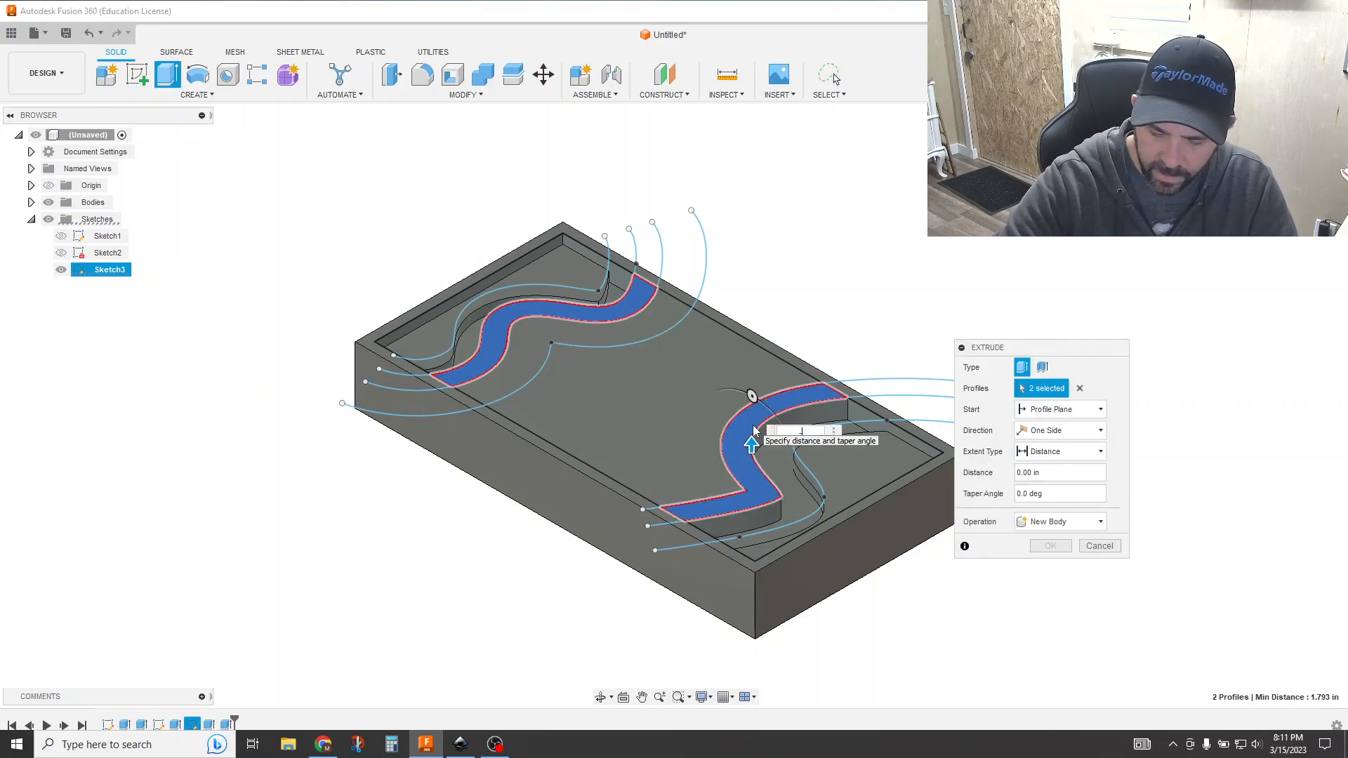
pyautogui.click(1098, 545)
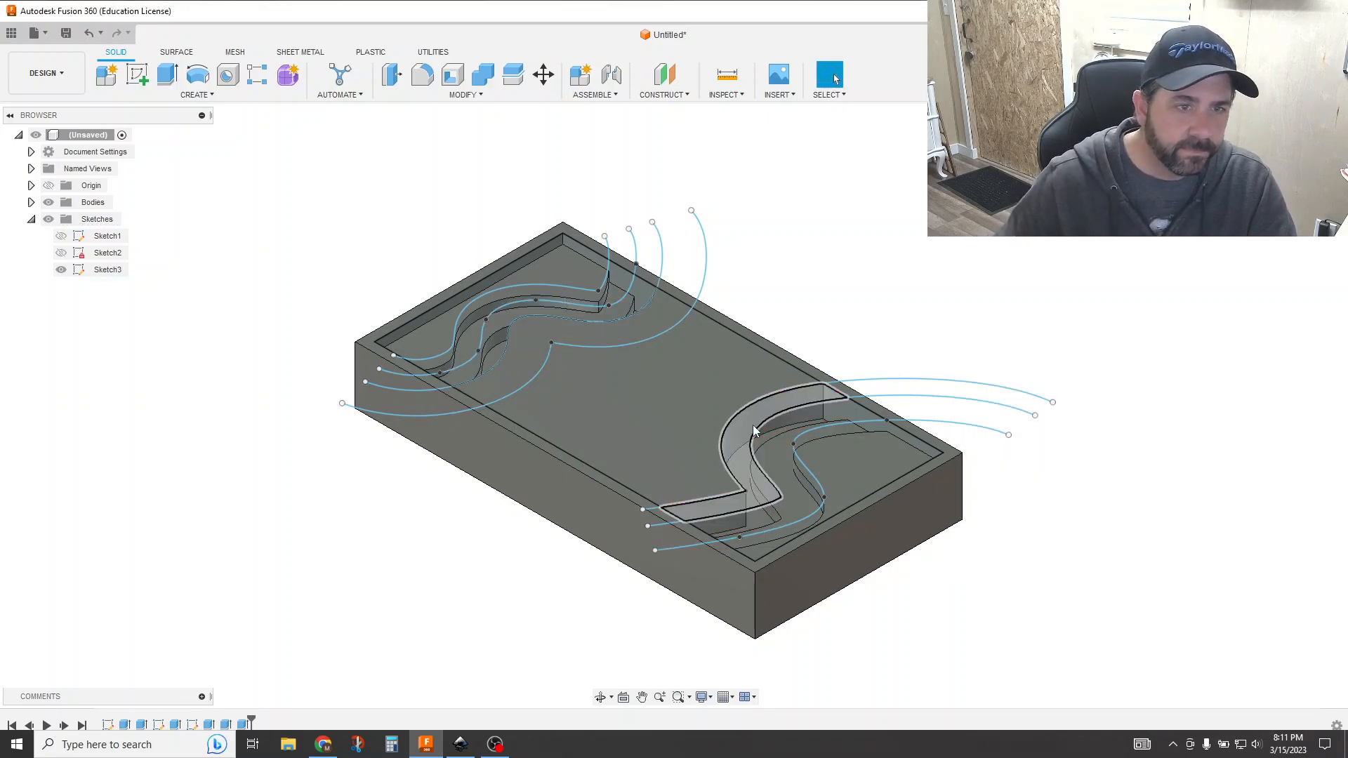
# Recess the wide middle profile 0.8 in deep as a cut.
pyautogui.click(582, 337)
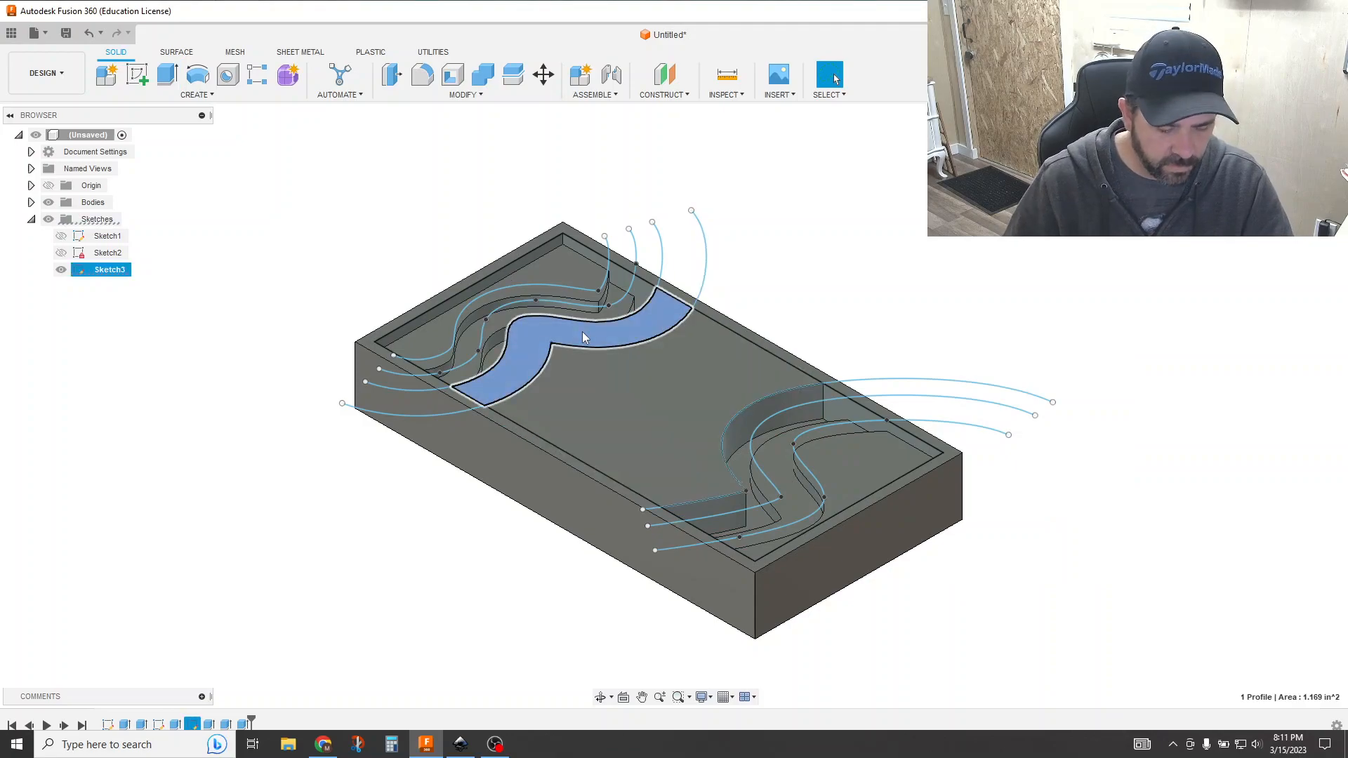
pyautogui.click(166, 74)
pyautogui.write('-.6')
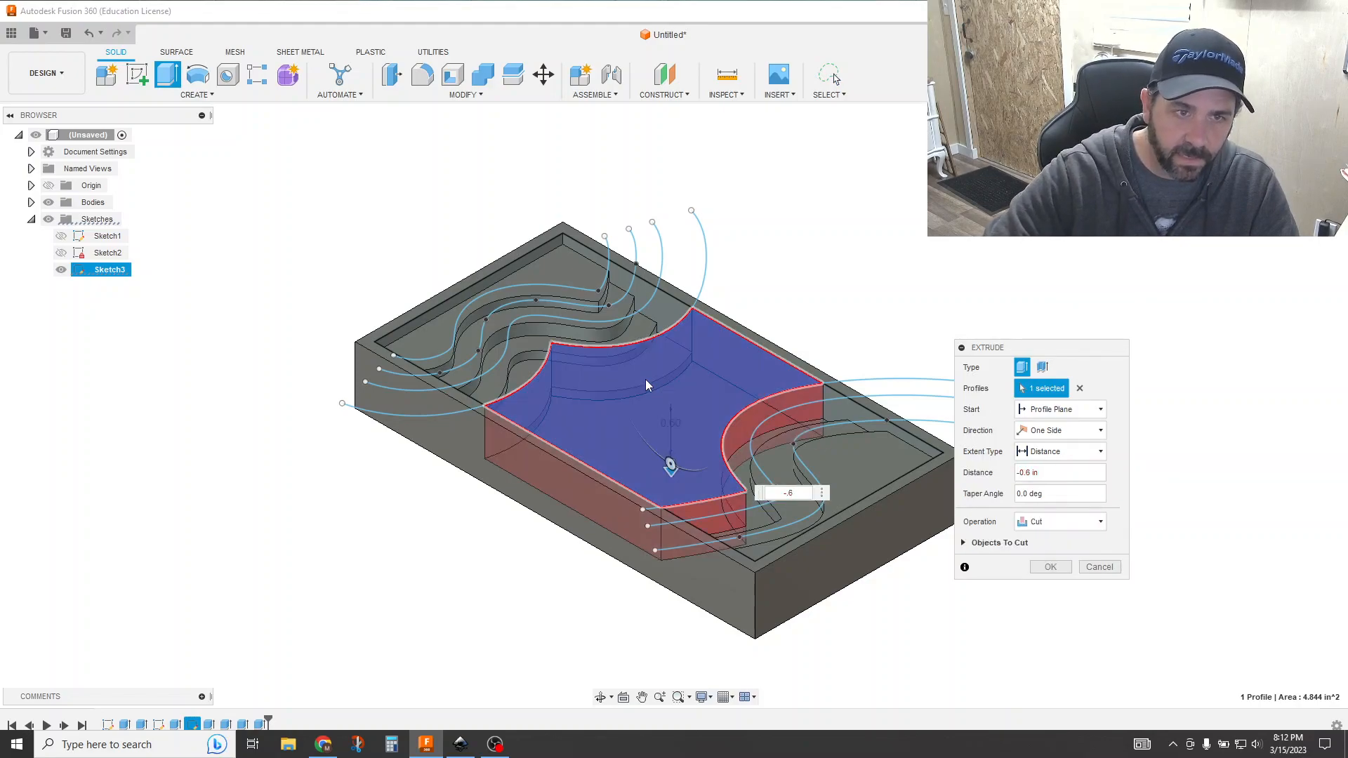
pyautogui.click(1049, 566)
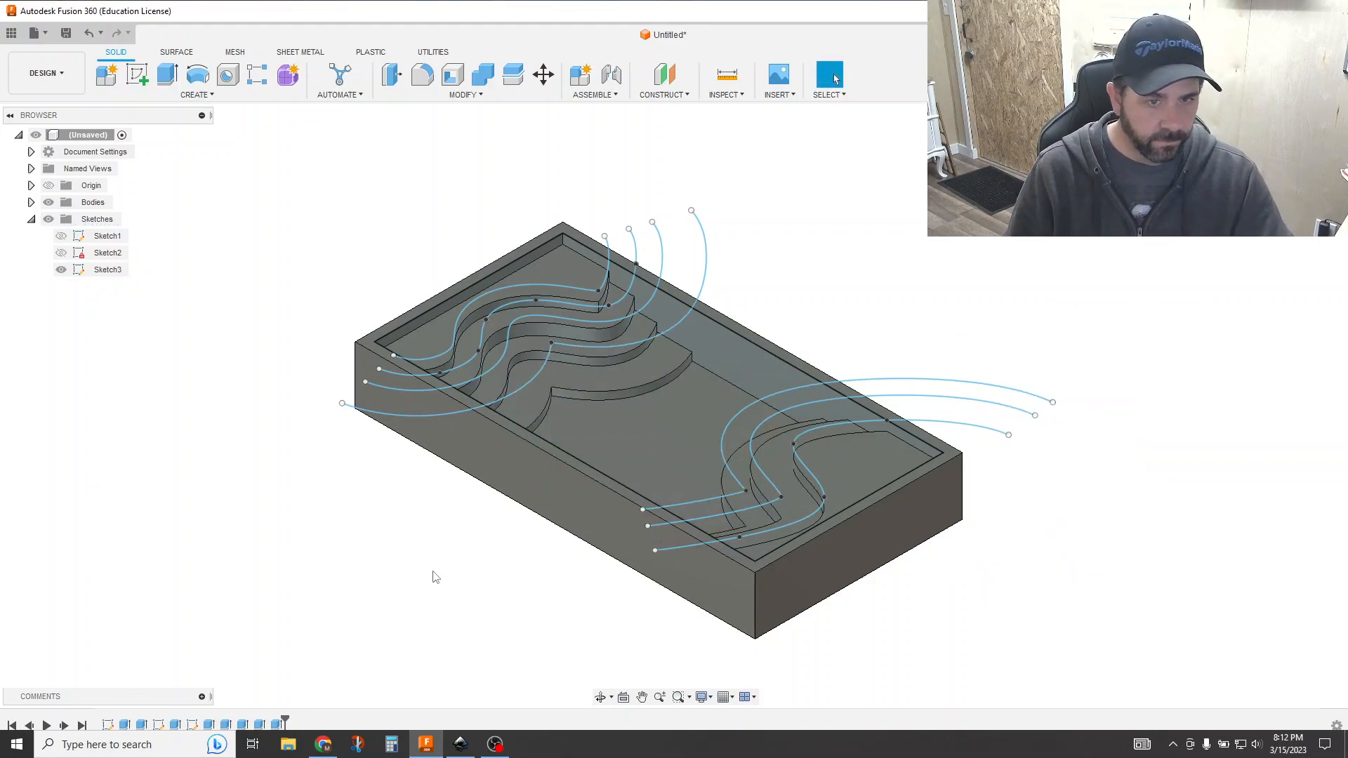
pyautogui.moveTo(600, 698)
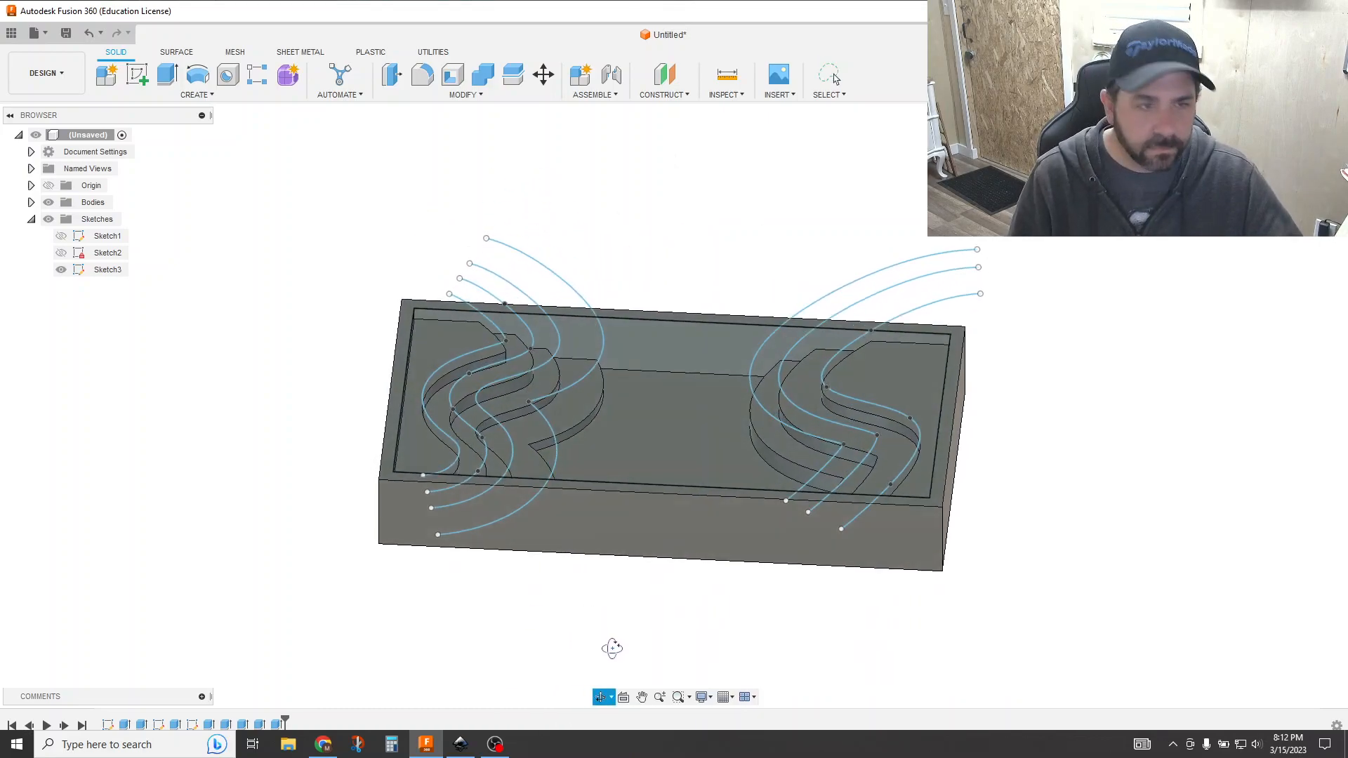
# Hide Sketch3 and orbit the tray to view its terraced wavy ends from the front.
pyautogui.click(61, 270)
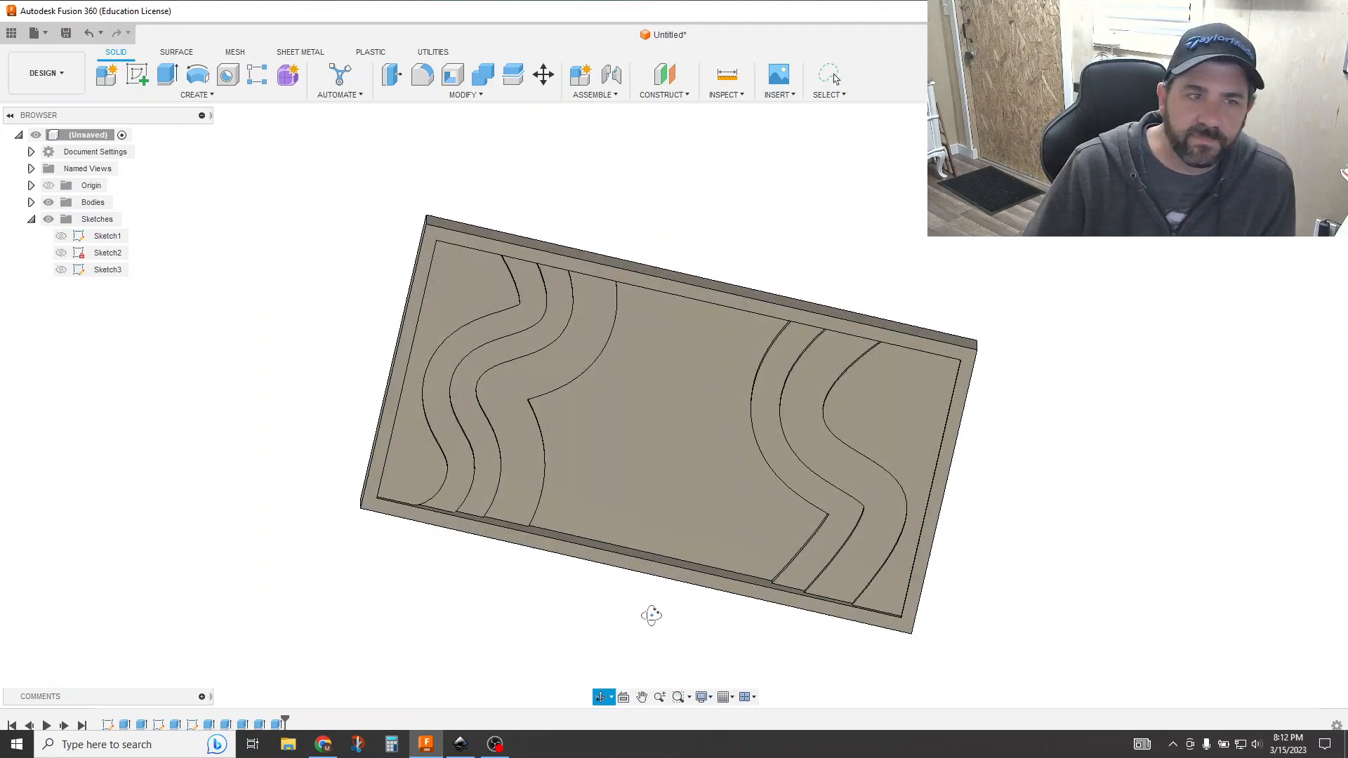
pyautogui.moveTo(650, 615); pyautogui.dragTo(699, 539)
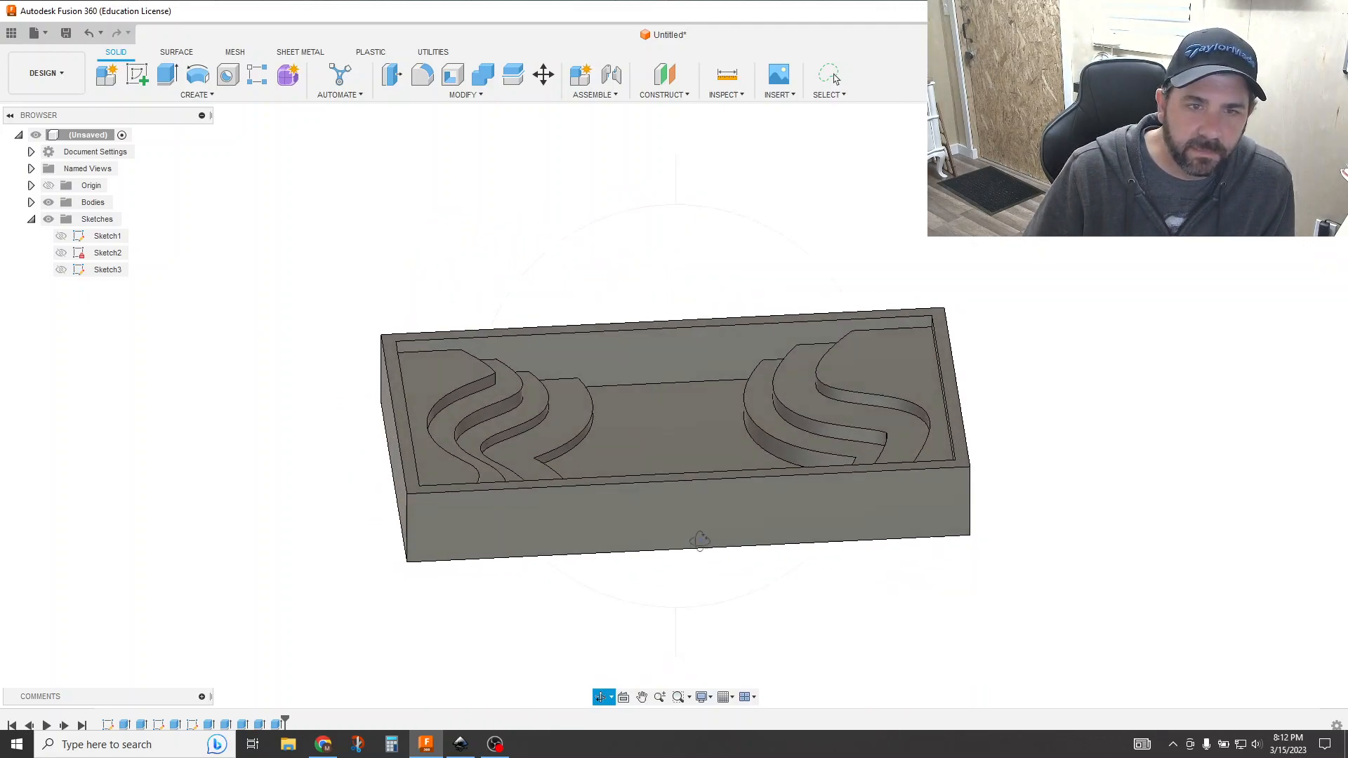